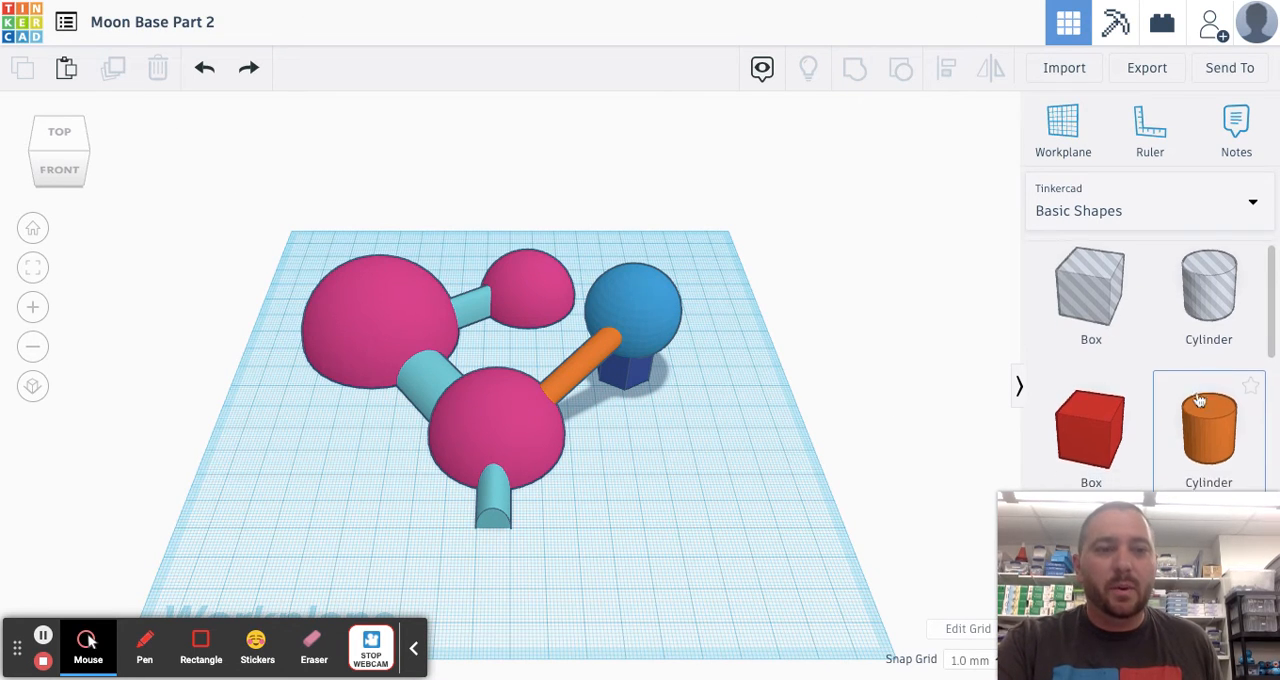
Step: Scroll the Basic Shapes panel down to reach the Polygon shape
{"action": "scroll", "scroll_direction": "down", "scroll_amount": 3}
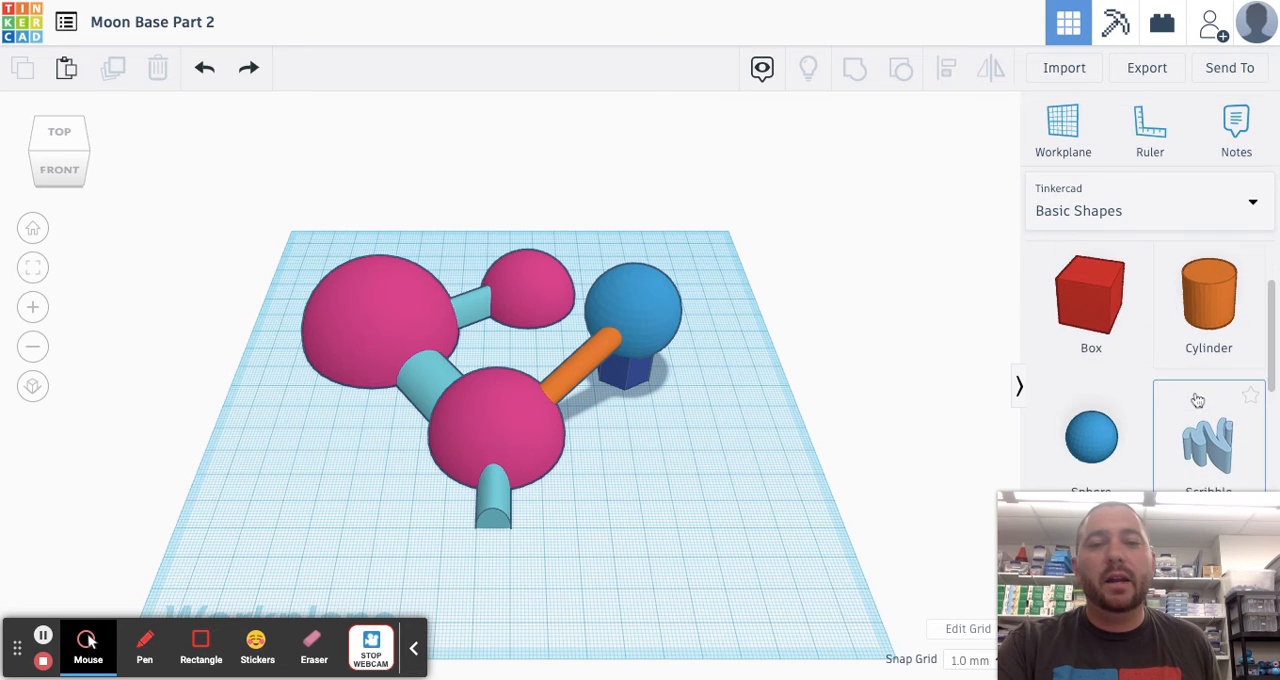
{"action": "scroll", "scroll_direction": "down", "scroll_amount": 3}
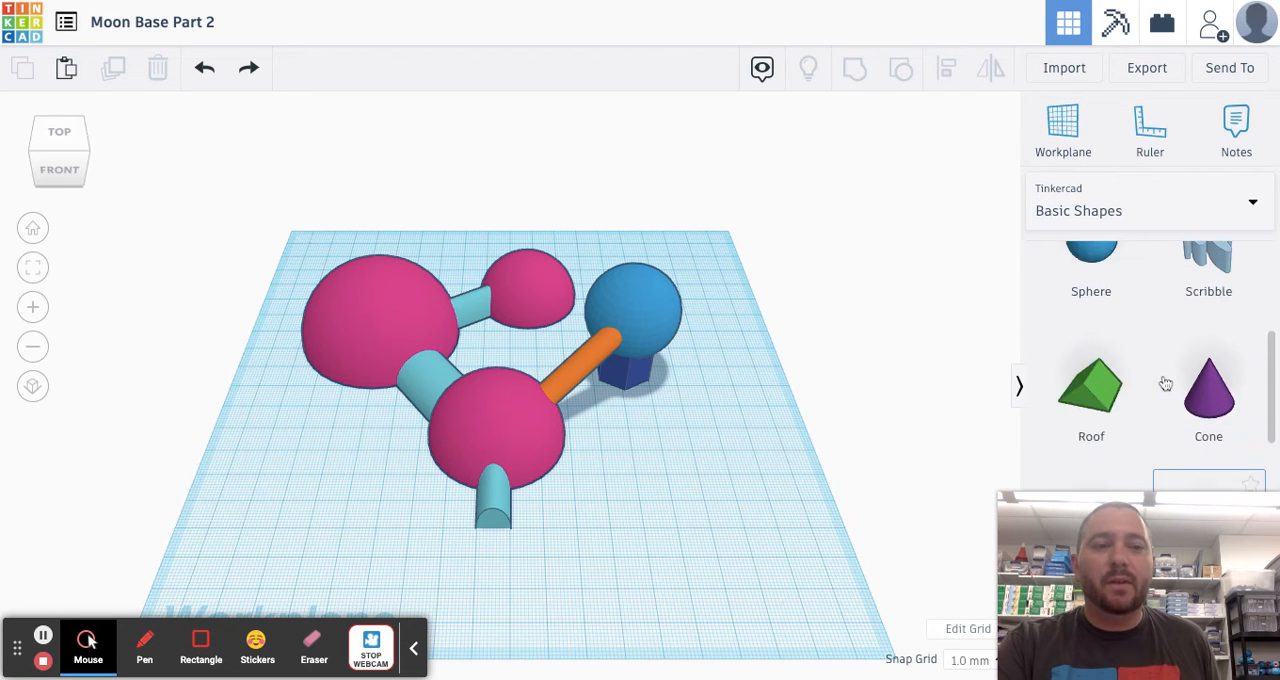
{"action": "scroll", "scroll_direction": "down", "scroll_amount": 3}
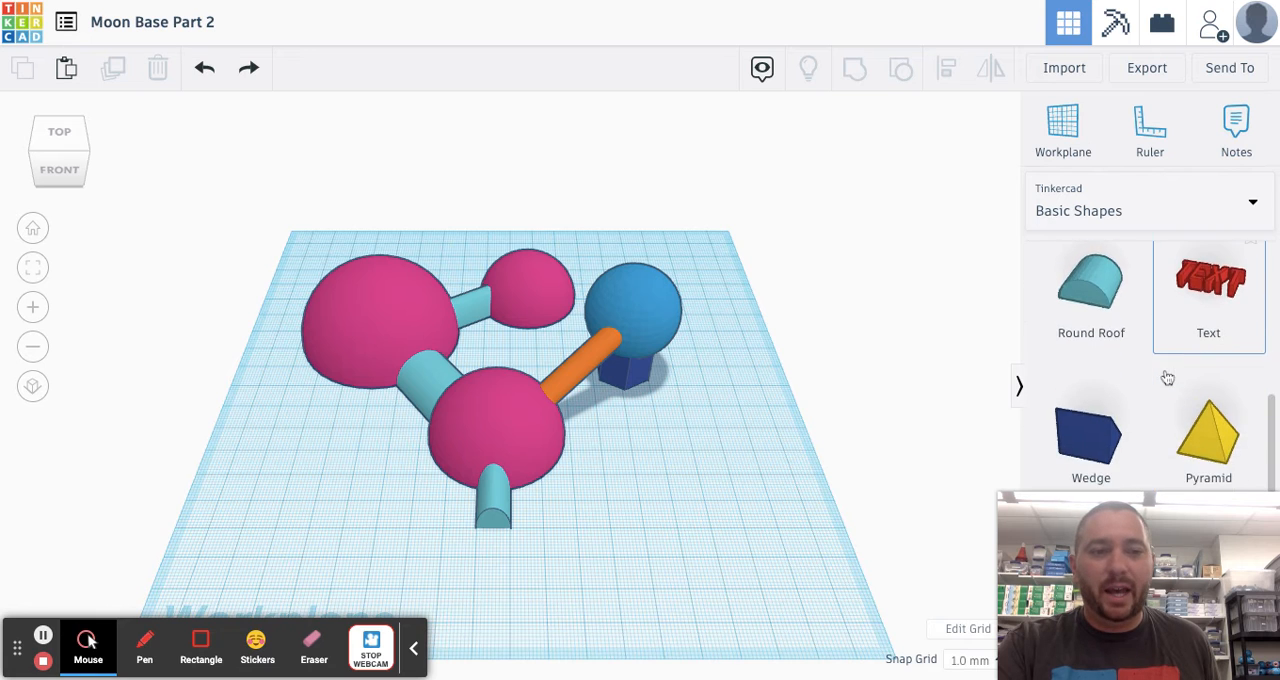
{"action": "scroll", "scroll_direction": "down", "scroll_amount": 3}
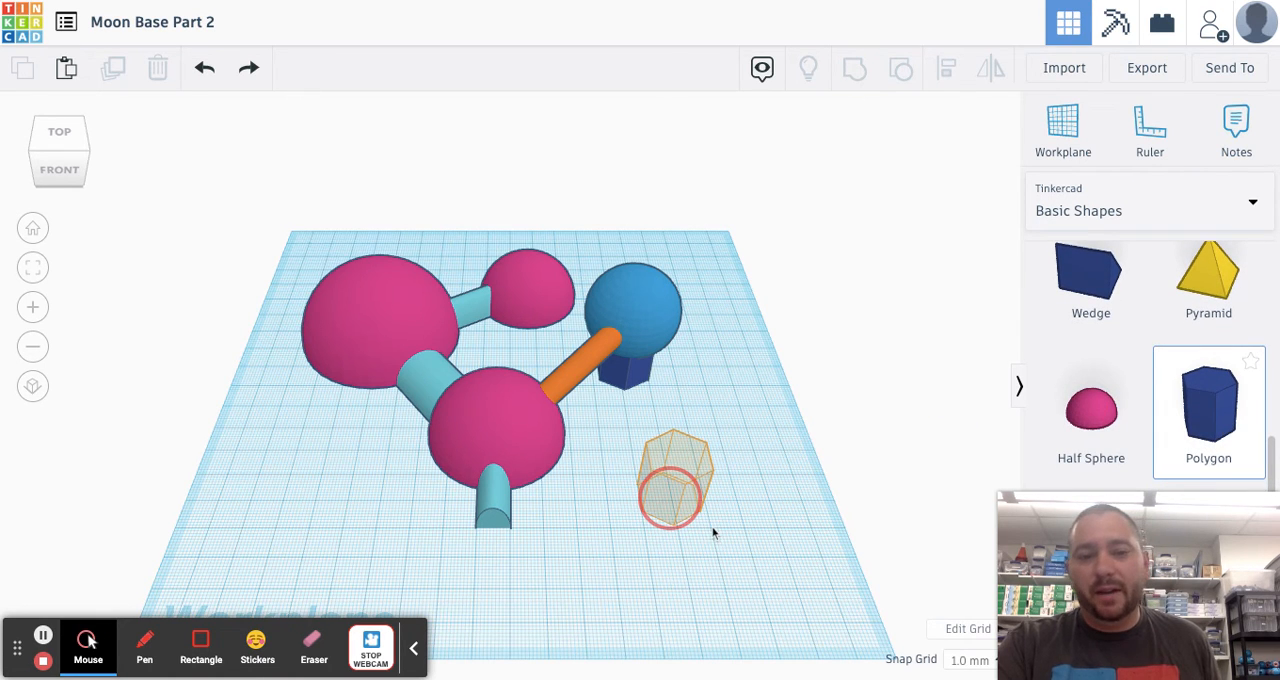
Step: Drop the polygon in front of the pods, widen it into a large pad and flatten its height
{"action": "left_click", "coordinate": [676, 480]}
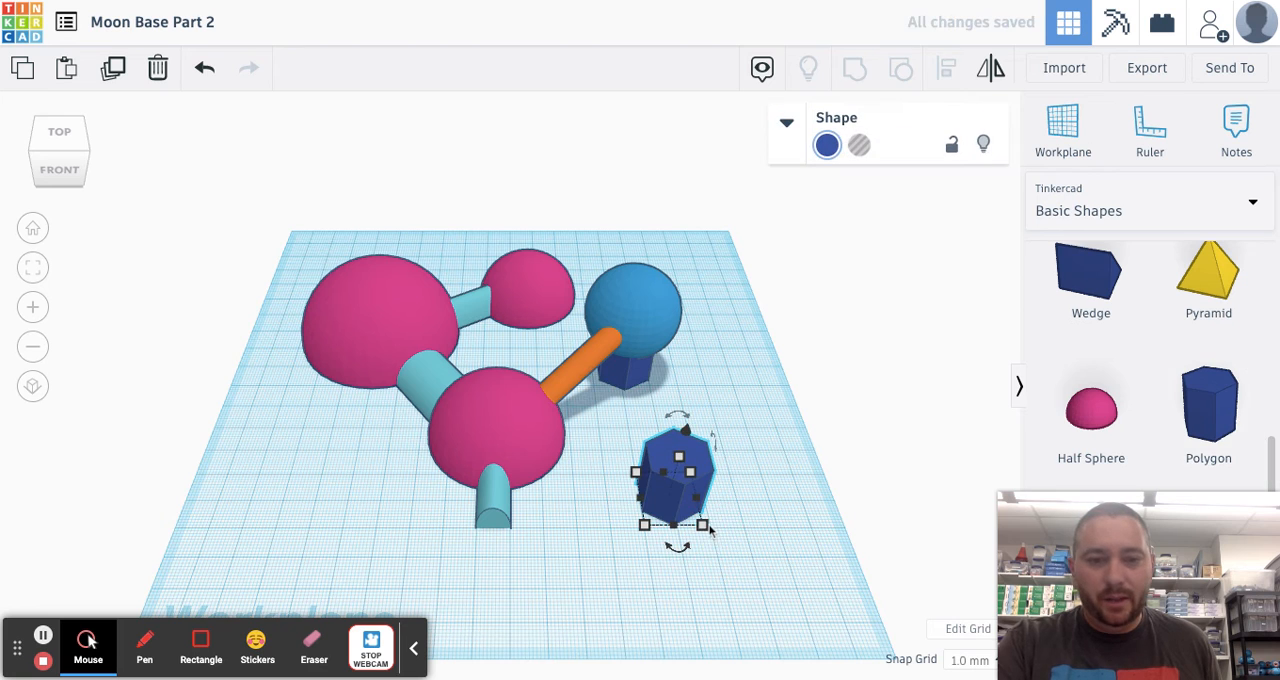
{"action": "left_click_drag", "start_coordinate": [704, 528], "coordinate": [826, 624]}
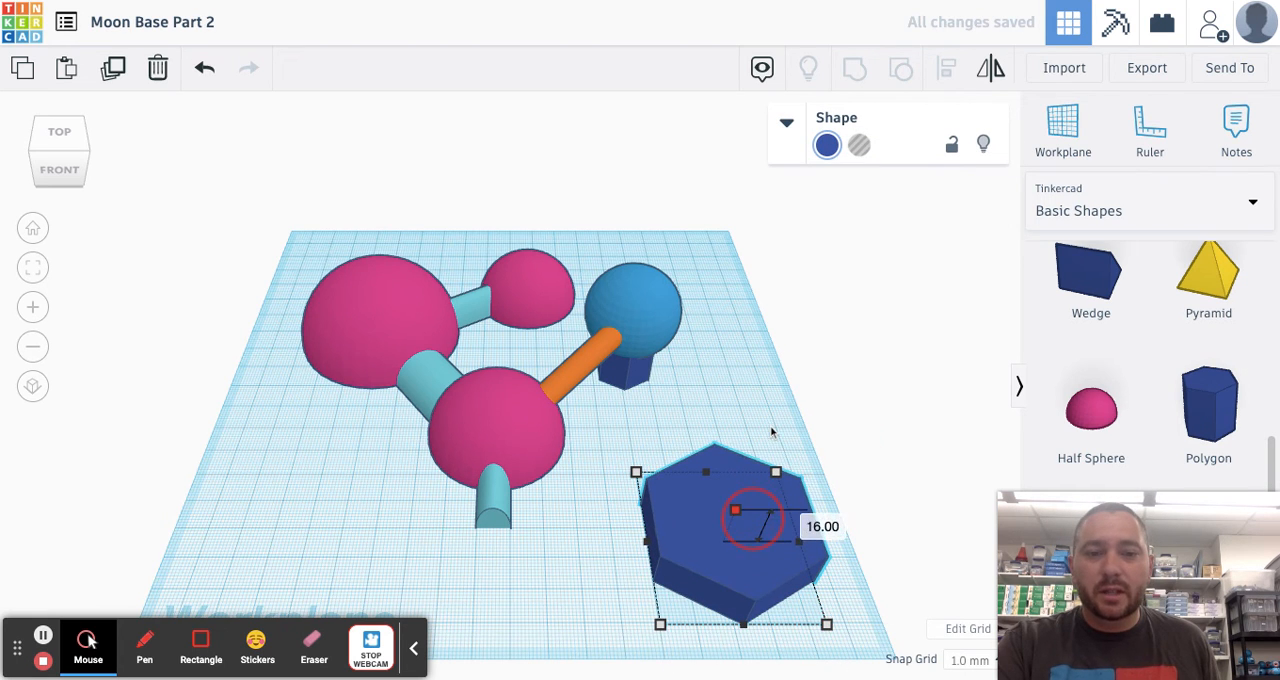
{"action": "left_click_drag", "start_coordinate": [736, 510], "coordinate": [736, 530]}
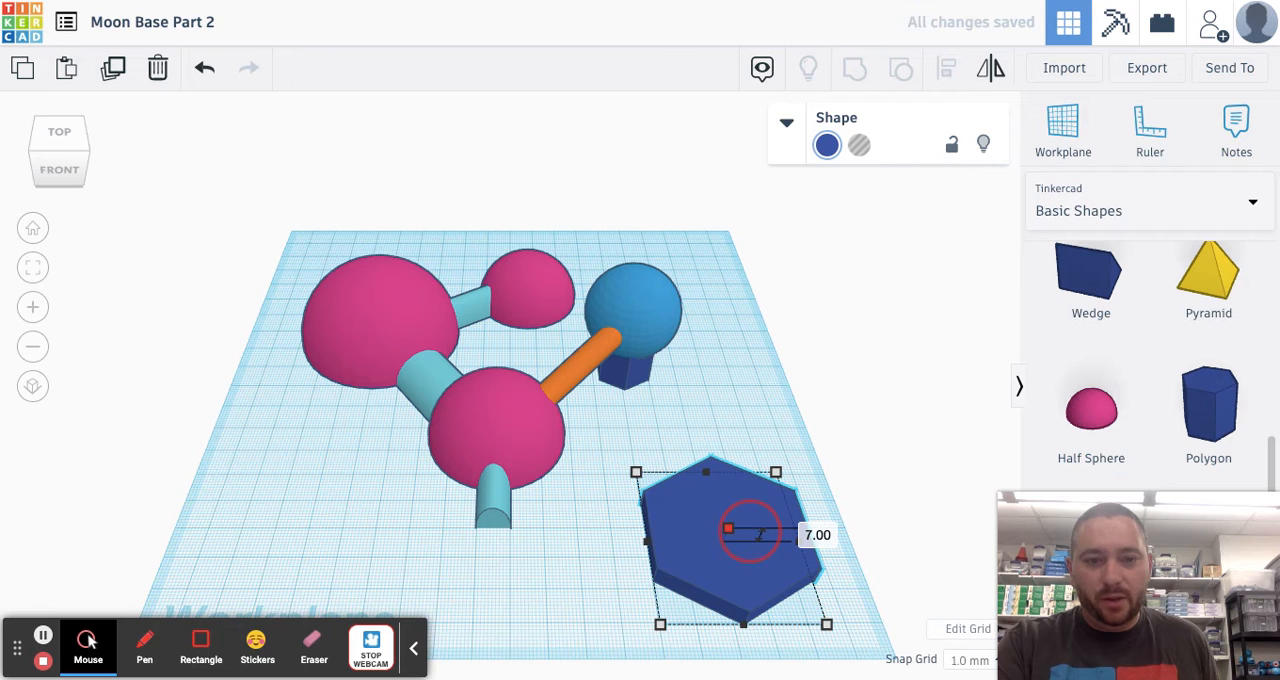
{"action": "left_click_drag", "start_coordinate": [728, 528], "coordinate": [726, 536]}
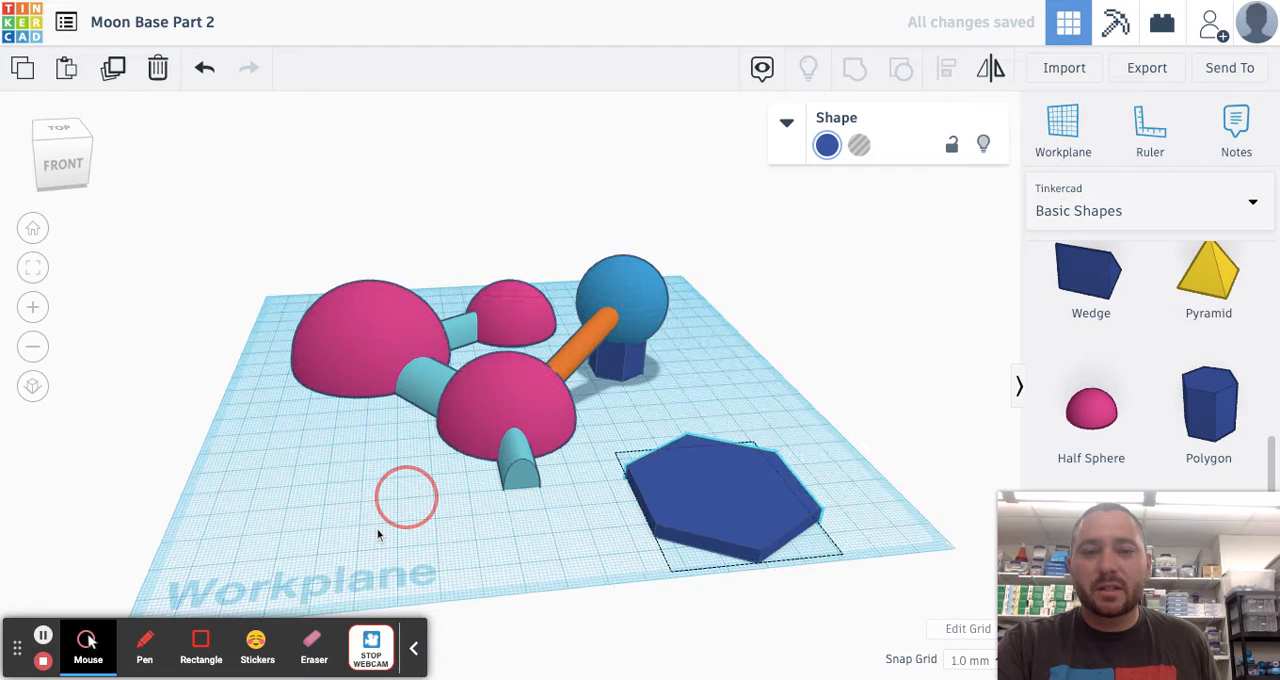
Step: Color the hexagon landing pad light gray
{"action": "left_click", "coordinate": [724, 490]}
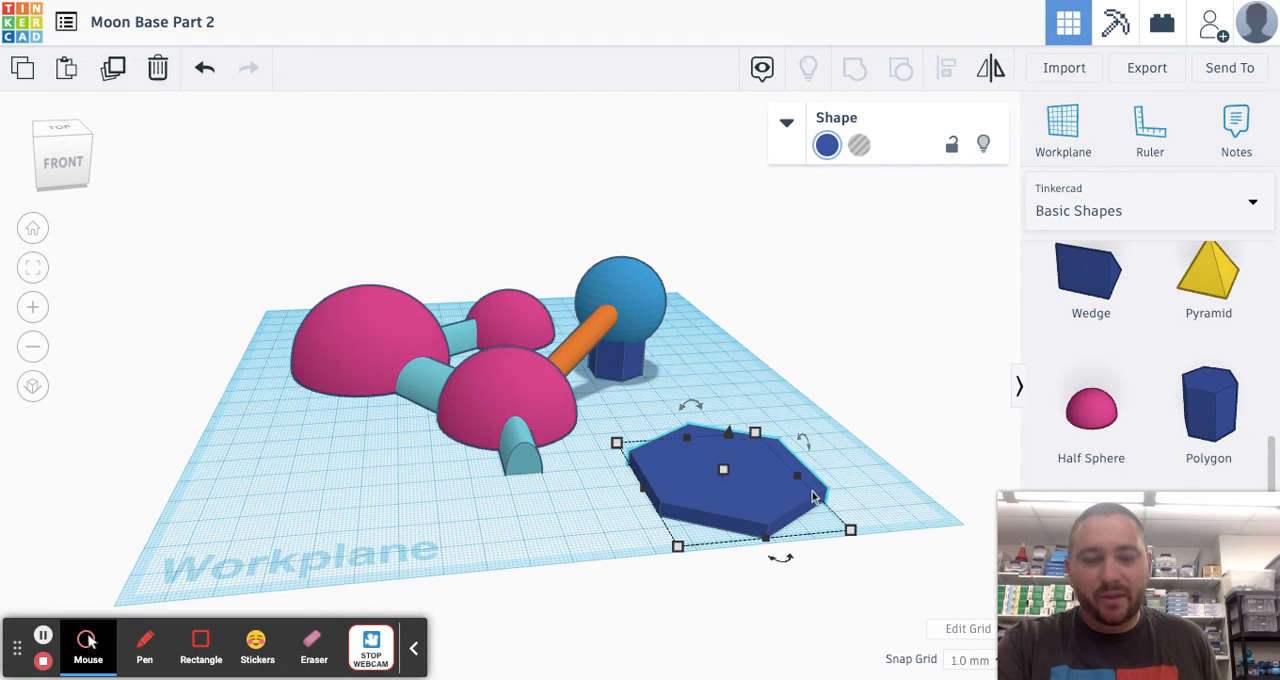
{"action": "left_click", "coordinate": [828, 144]}
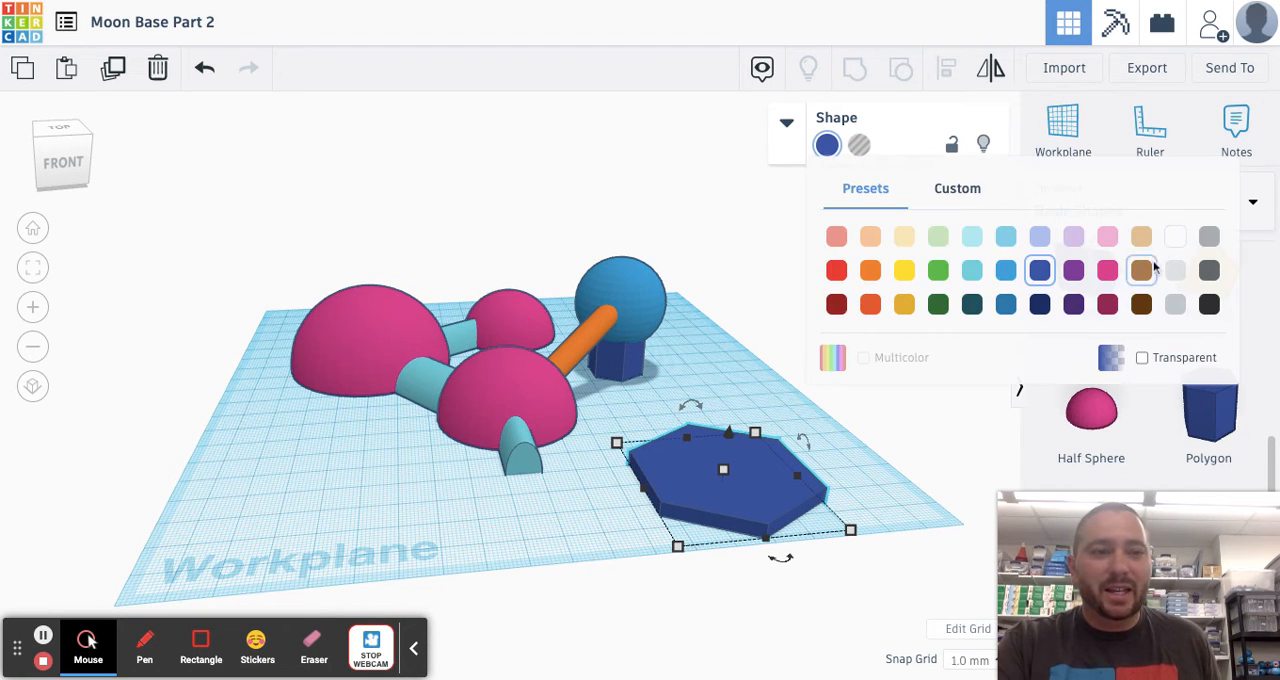
{"action": "left_click", "coordinate": [1176, 270]}
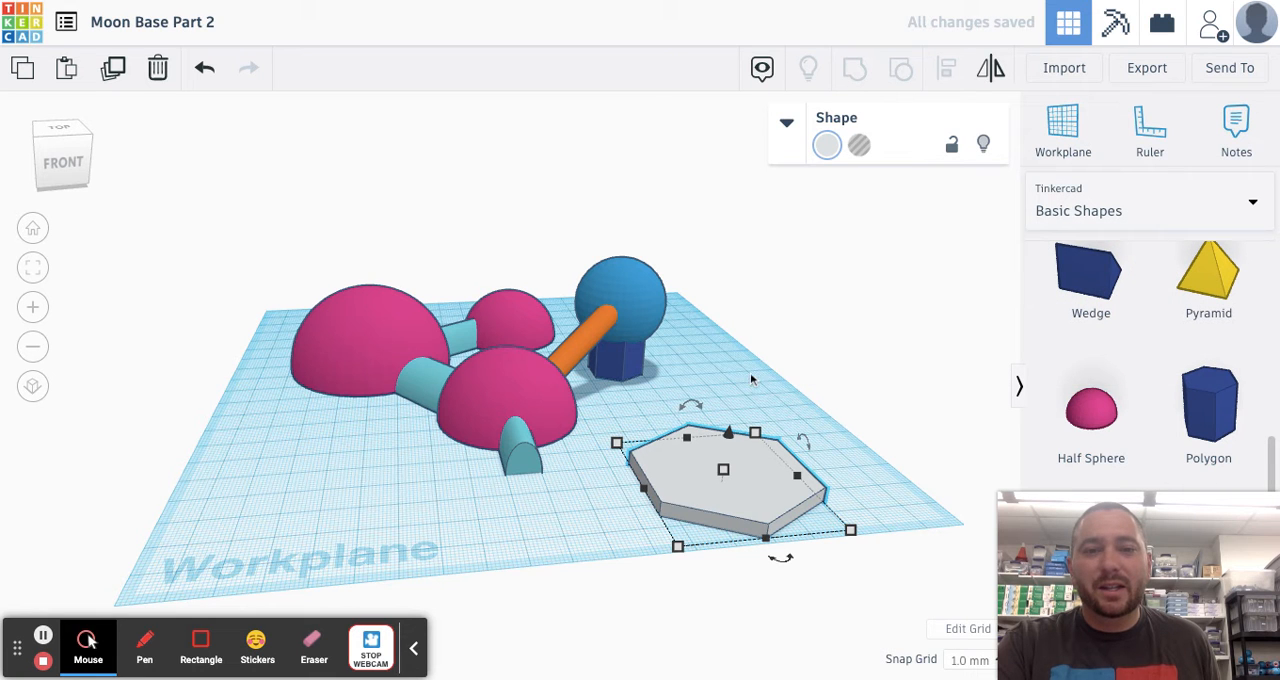
{"action": "left_click", "coordinate": [576, 442]}
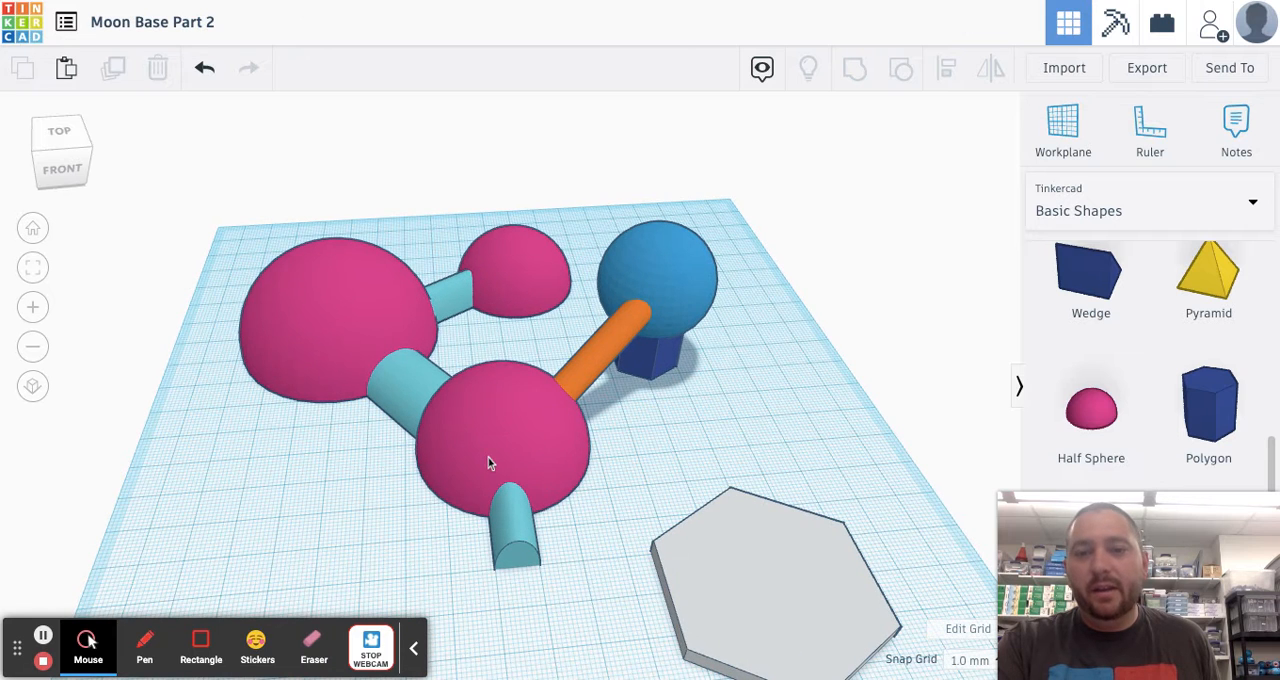
Step: Make one pink half-sphere dome transparent and tint it light blue
{"action": "left_click", "coordinate": [500, 450]}
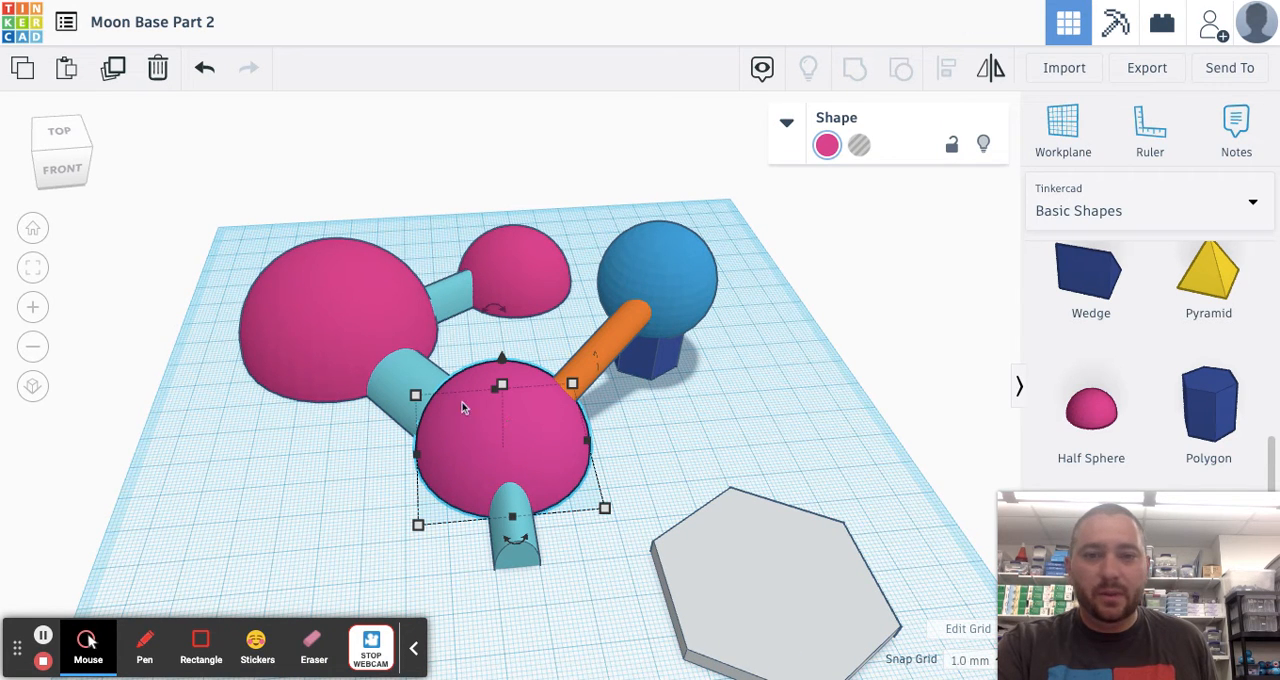
{"action": "left_click_drag", "start_coordinate": [500, 400], "coordinate": [260, 450]}
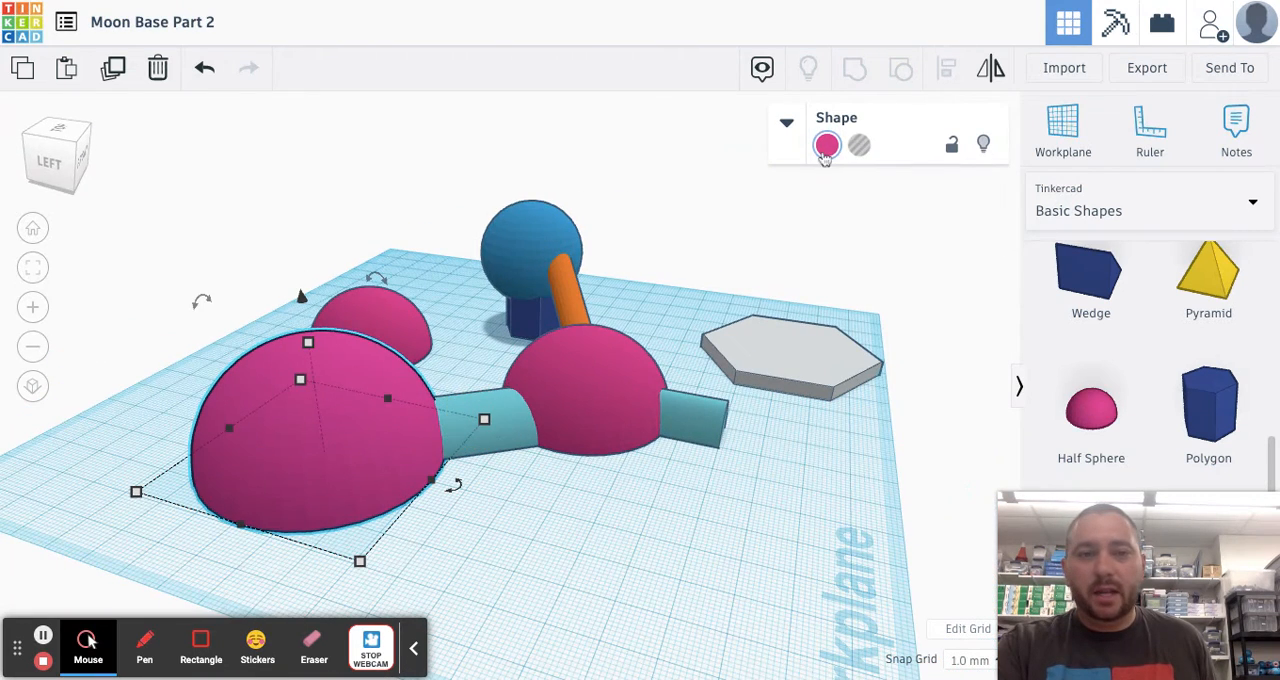
{"action": "left_click", "coordinate": [828, 144]}
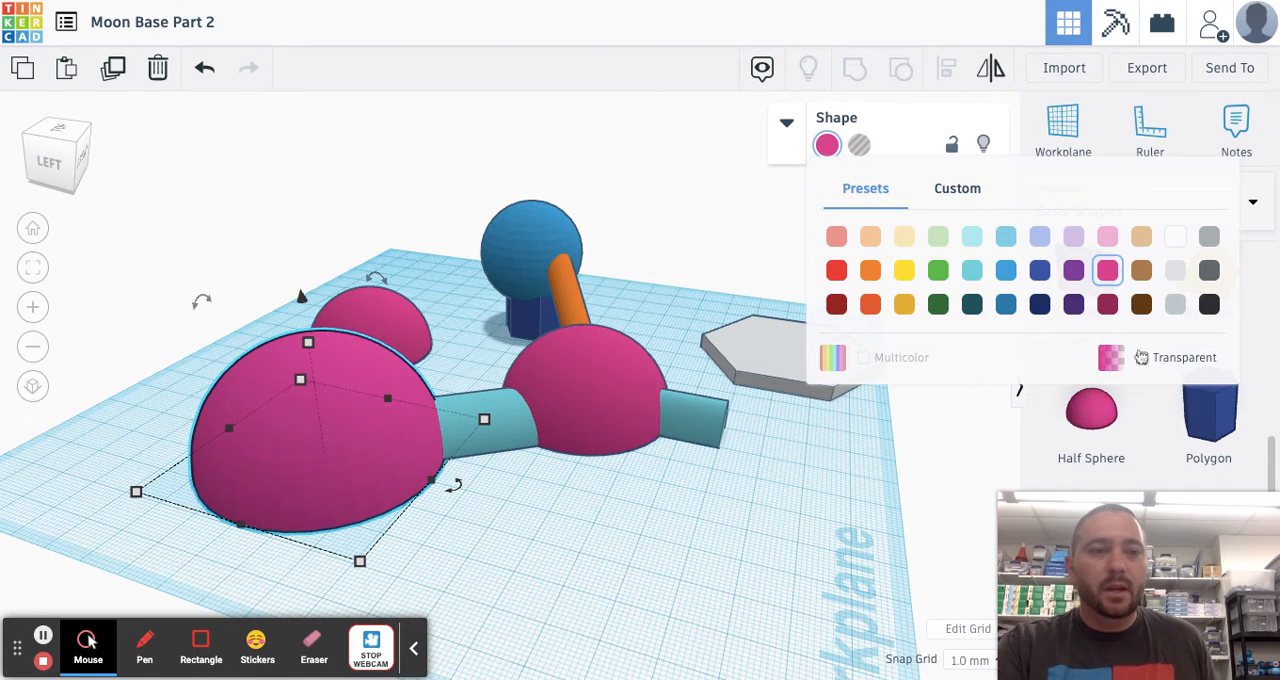
{"action": "left_click", "coordinate": [1142, 356]}
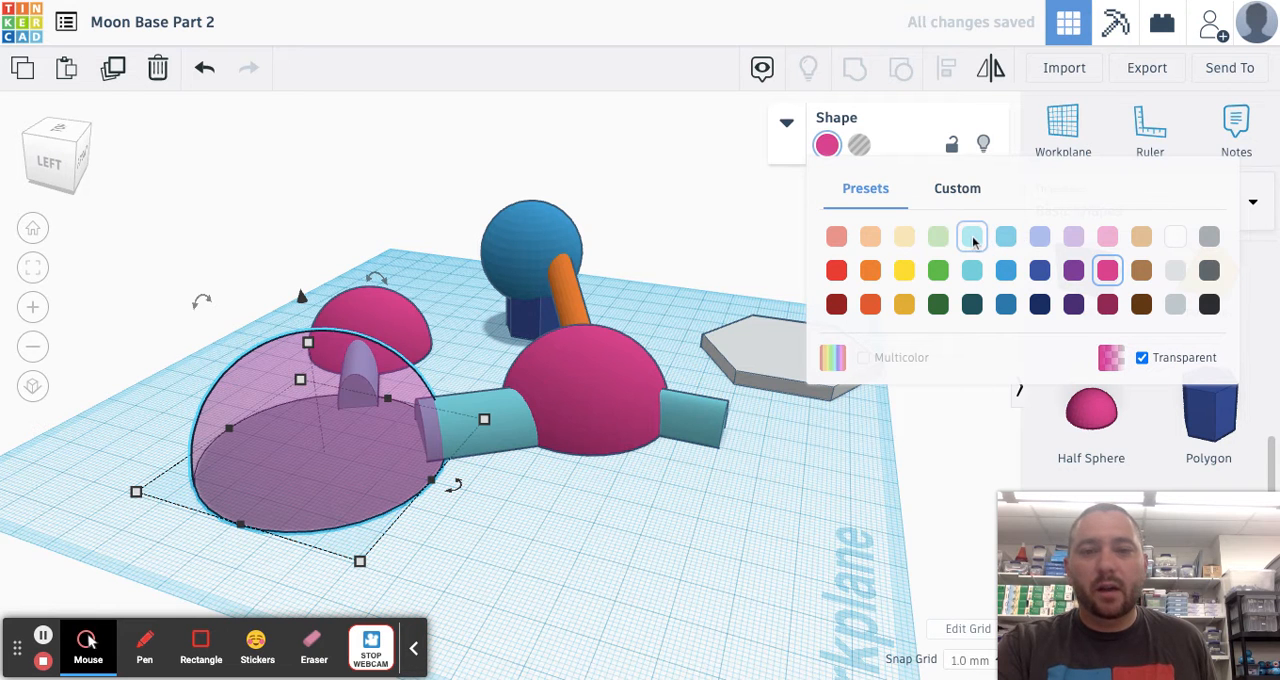
{"action": "left_click", "coordinate": [972, 236]}
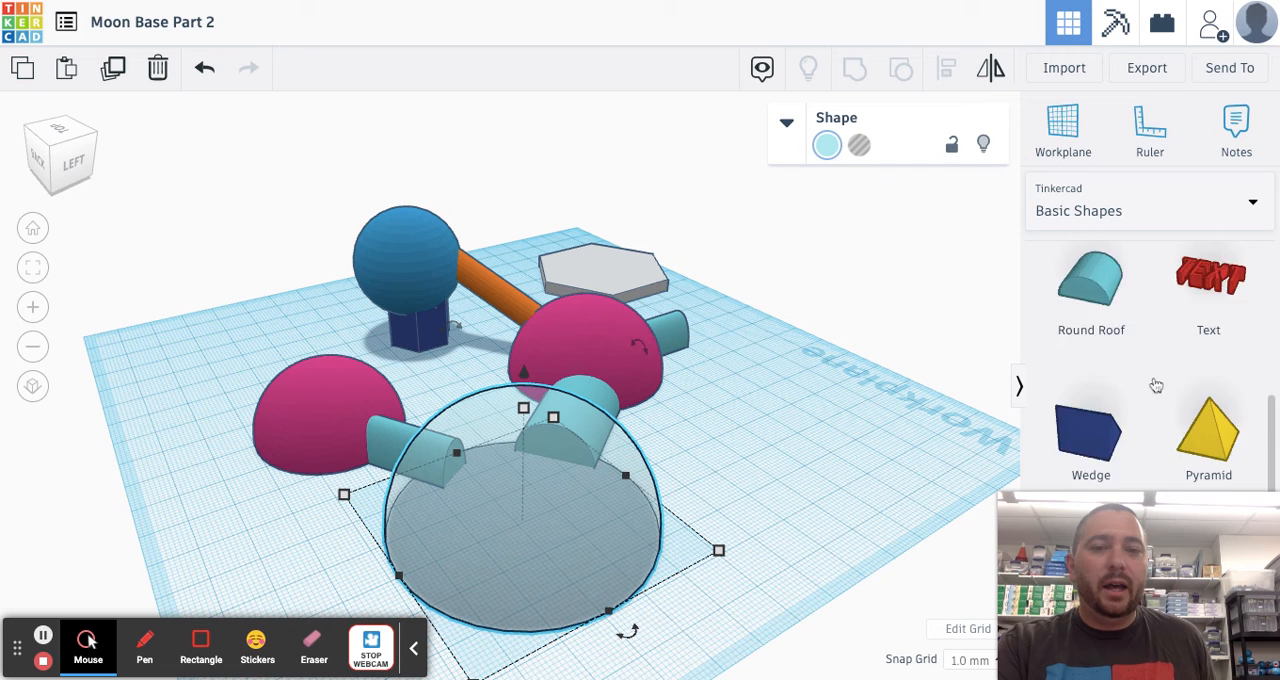
Step: Place a blue cylinder inside the glass dome and flatten it to a 2 mm pond disc
{"action": "scroll", "scroll_direction": "up", "scroll_amount": 3}
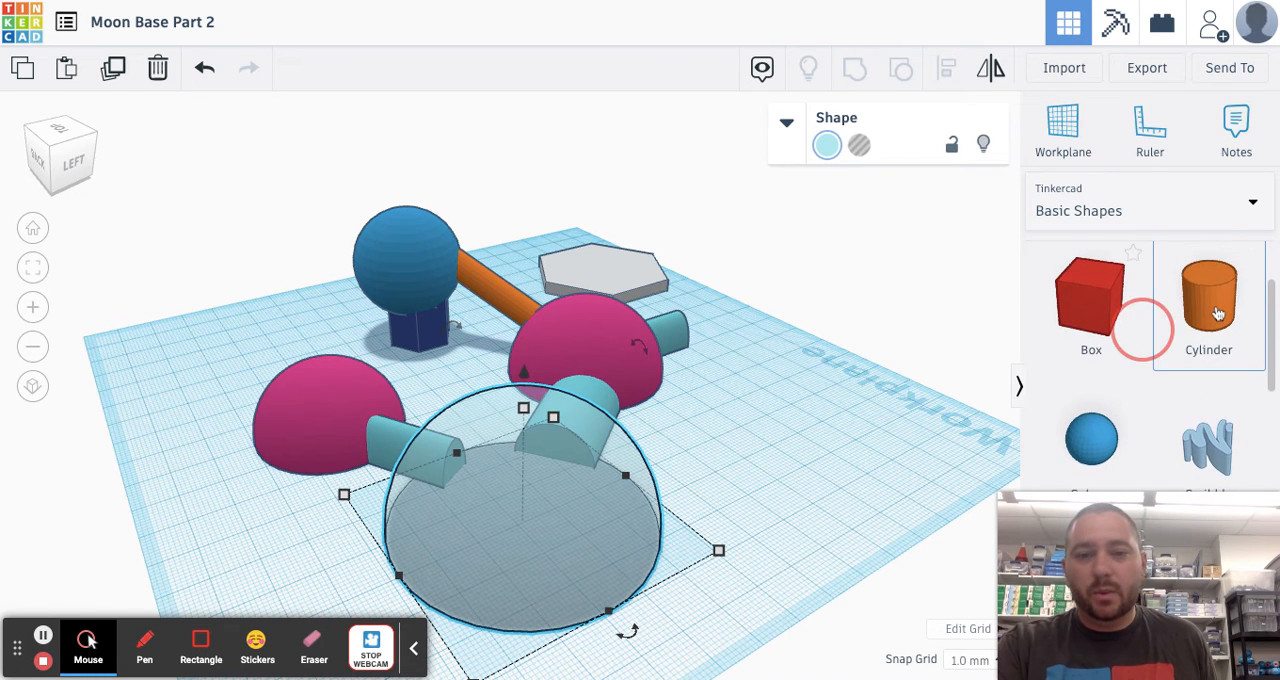
{"action": "left_click", "coordinate": [1208, 300]}
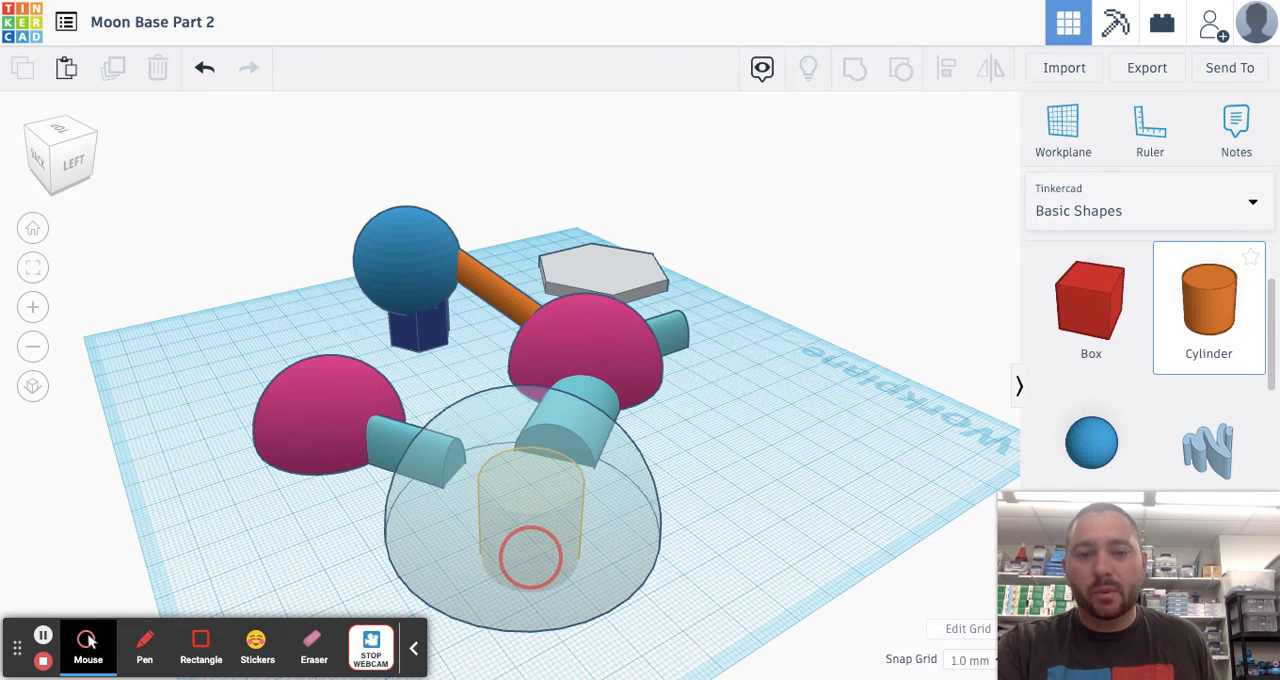
{"action": "left_click", "coordinate": [532, 530]}
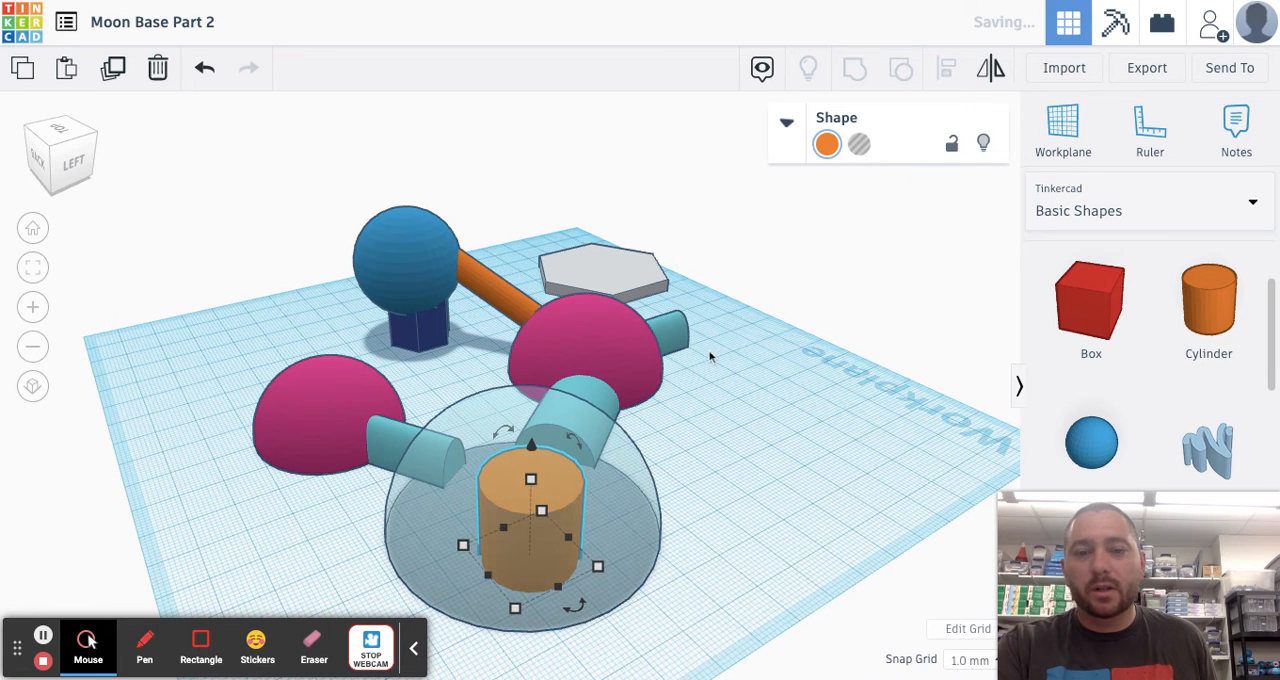
{"action": "left_click", "coordinate": [828, 144]}
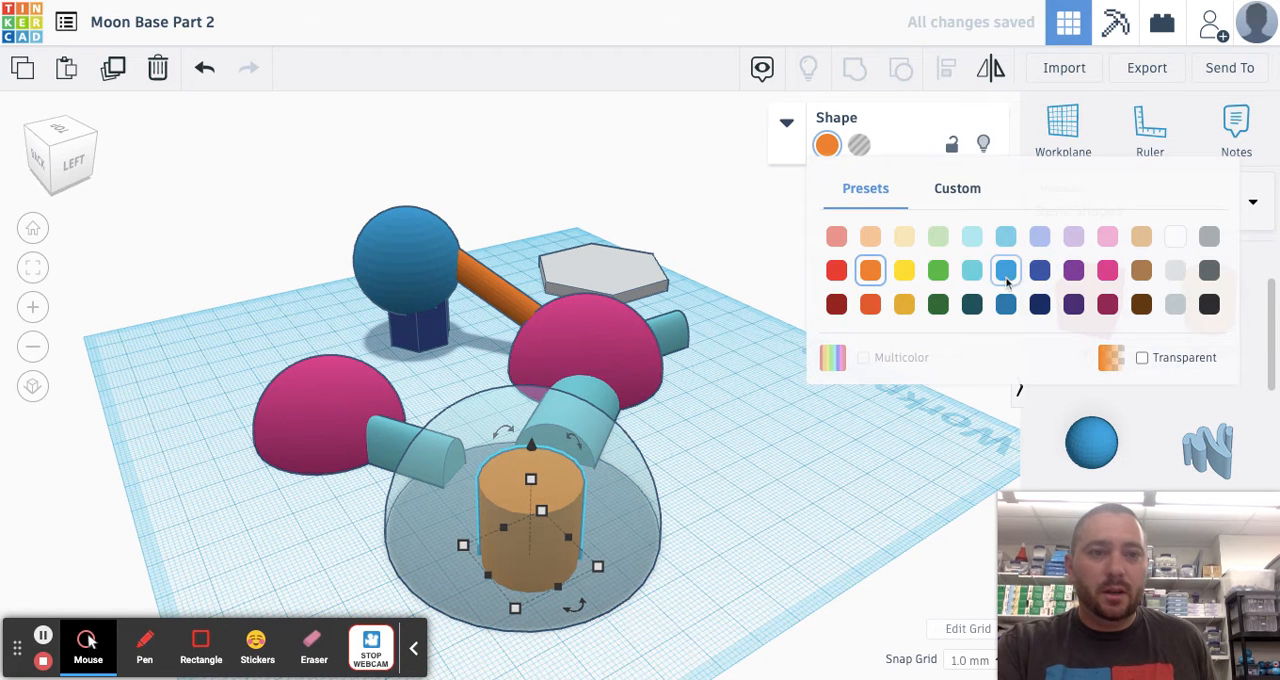
{"action": "left_click", "coordinate": [1006, 270]}
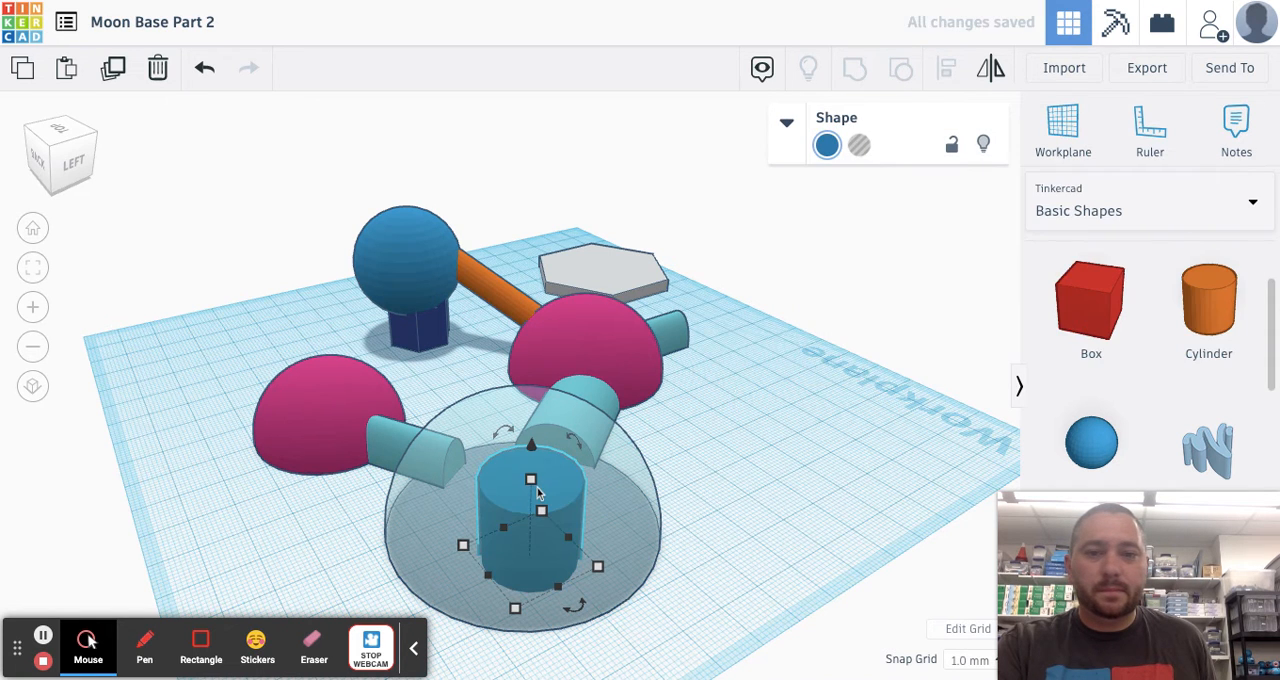
{"action": "left_click_drag", "start_coordinate": [532, 478], "coordinate": [528, 544]}
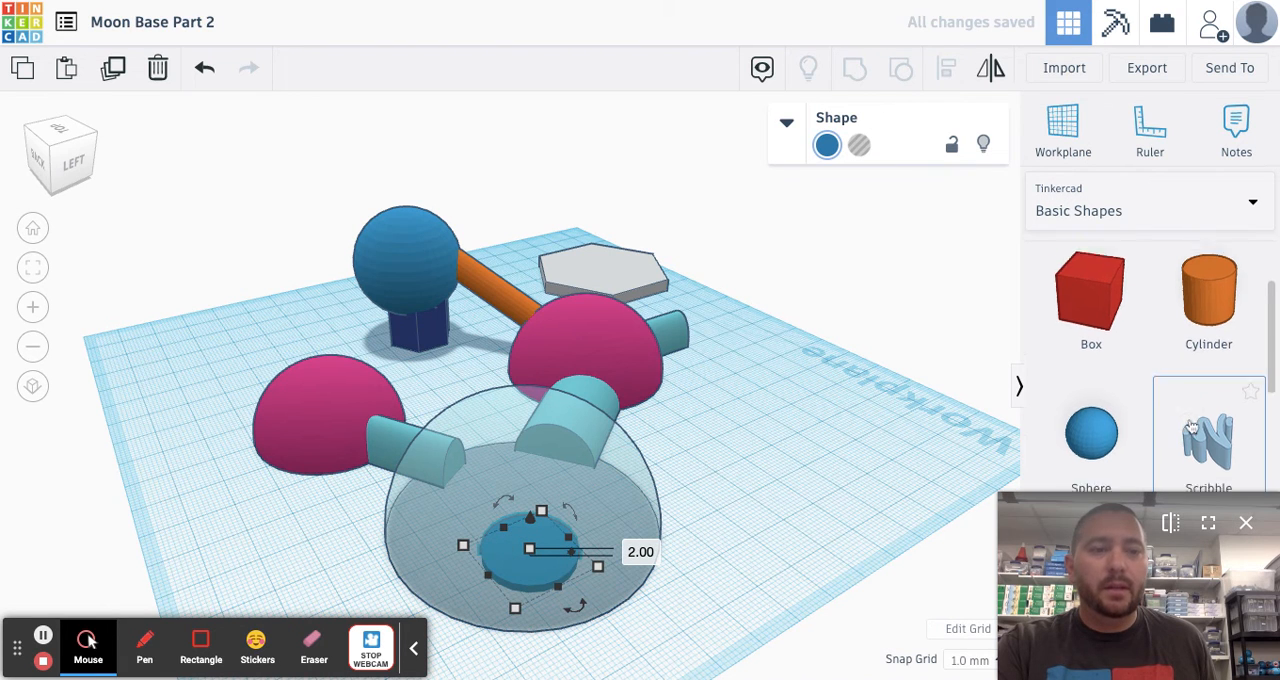
Step: Color the cone tree green beside the pond and resize the glass dome
{"action": "scroll", "scroll_direction": "down", "scroll_amount": 3}
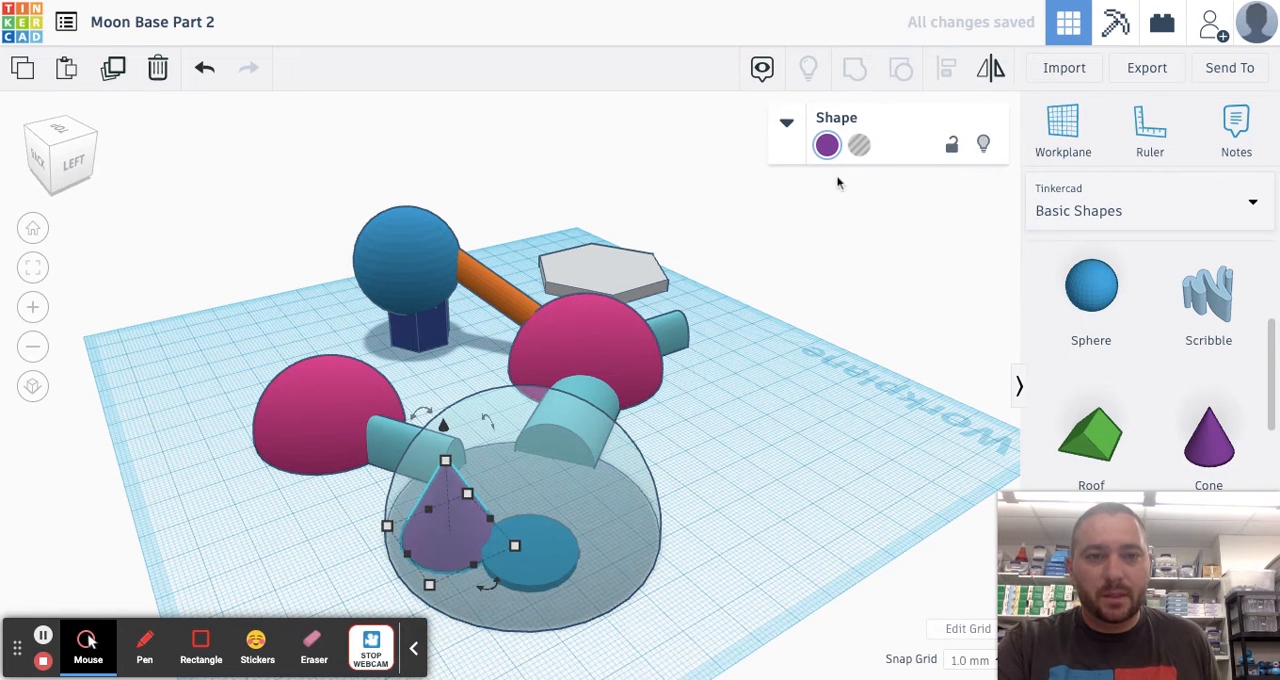
{"action": "left_click", "coordinate": [828, 144]}
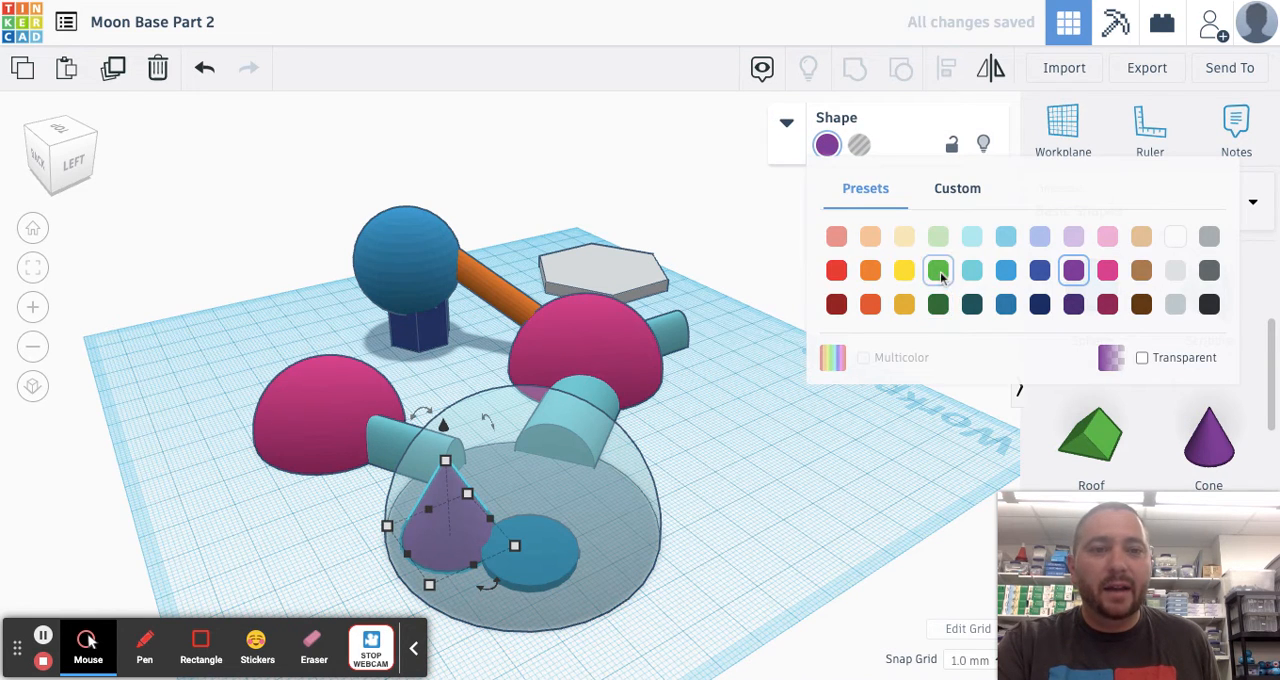
{"action": "left_click", "coordinate": [938, 270]}
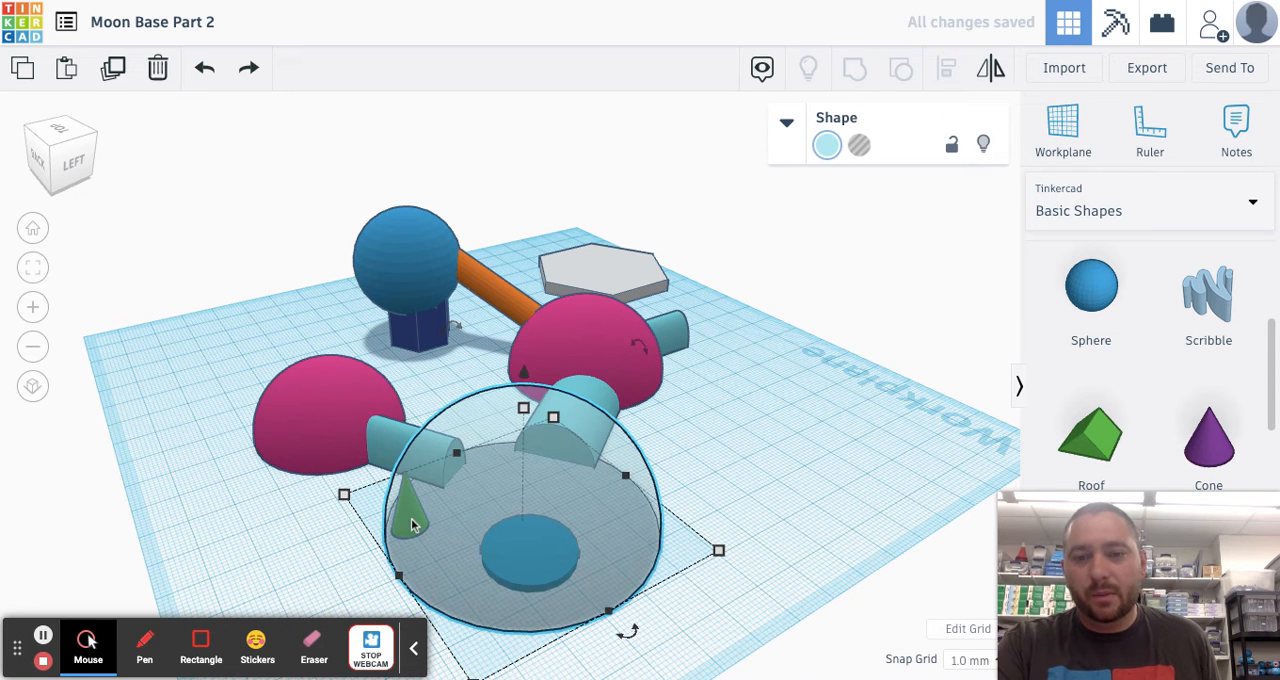
{"action": "mouse_move", "coordinate": [328, 544]}
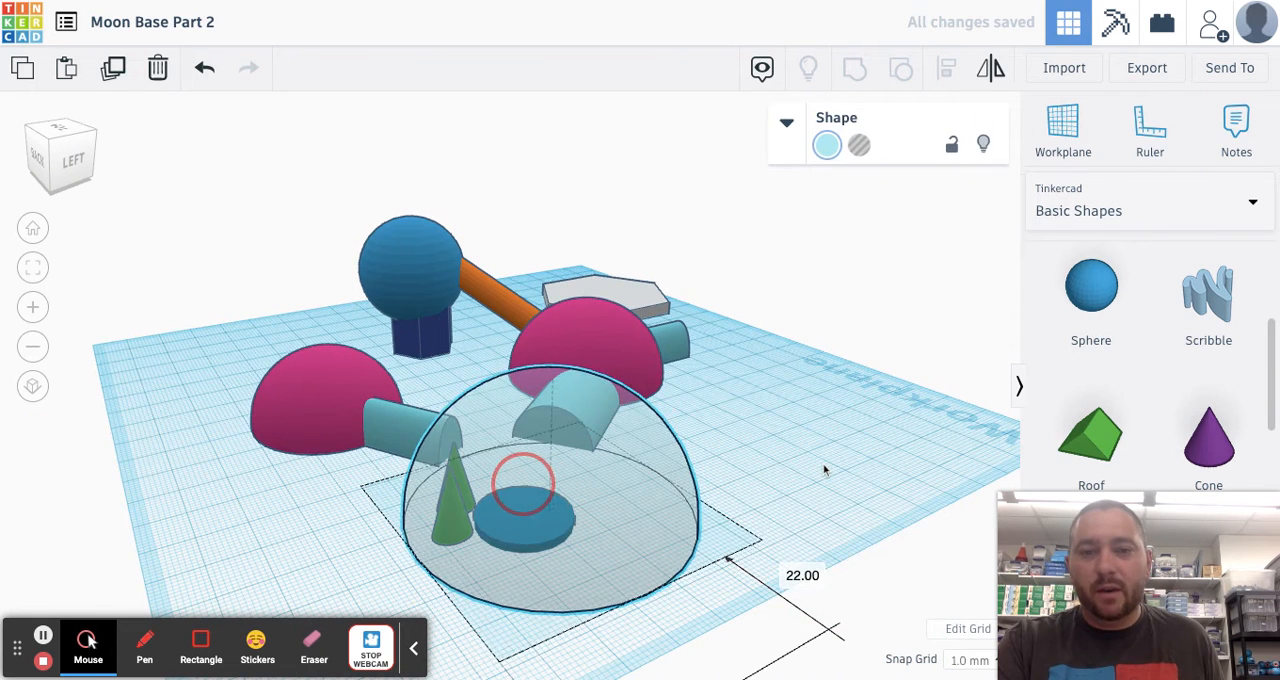
{"action": "left_click_drag", "start_coordinate": [724, 560], "coordinate": [696, 540]}
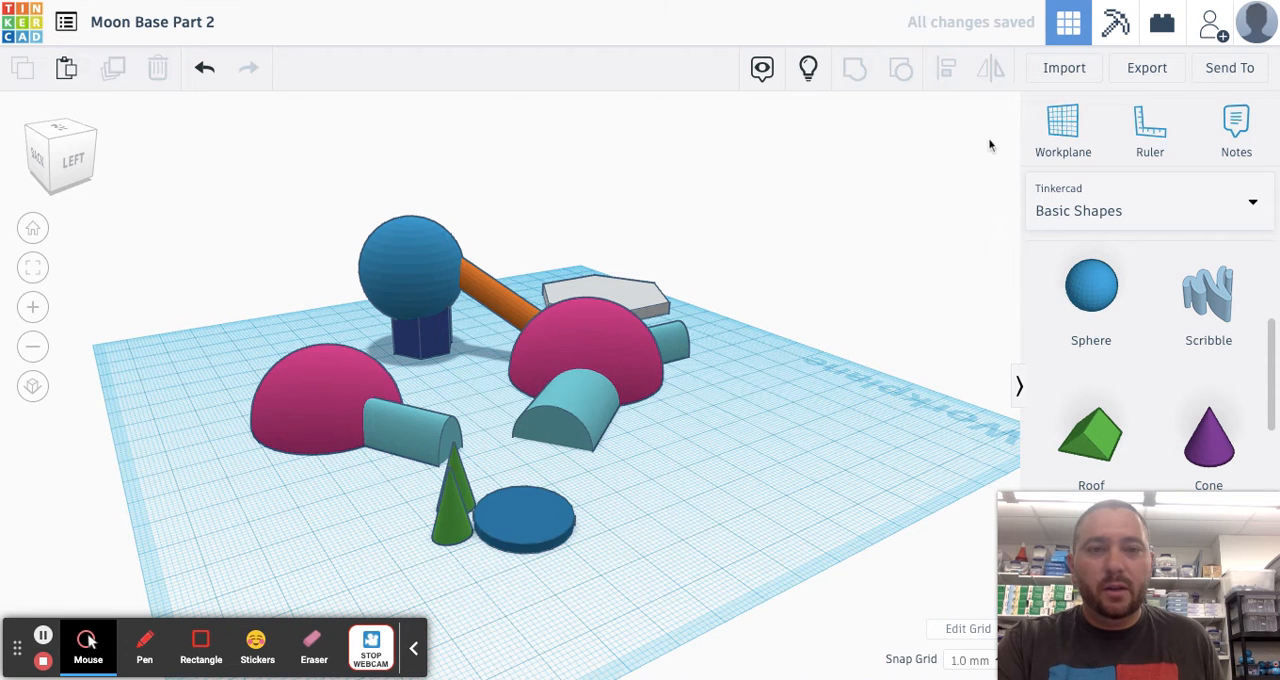
{"action": "mouse_move", "coordinate": [808, 68]}
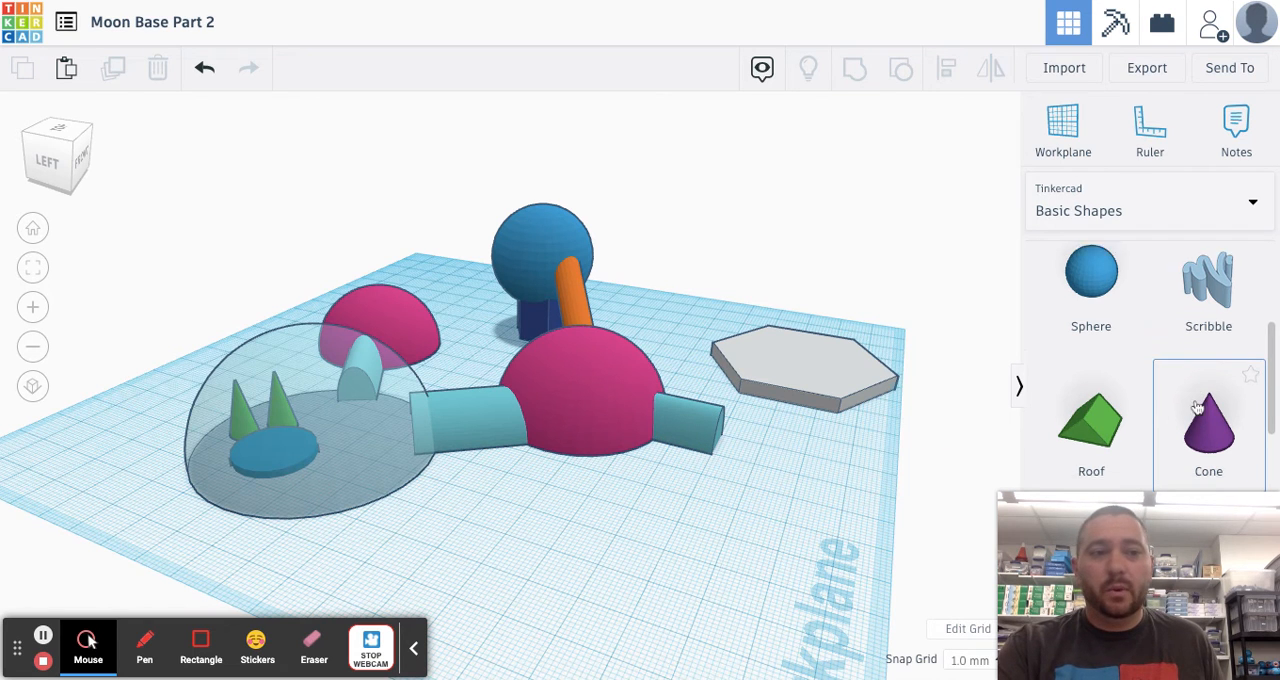
Step: Drop a wedge onto the workplane in front of the central pod and color it black
{"action": "scroll", "scroll_direction": "down", "scroll_amount": 3}
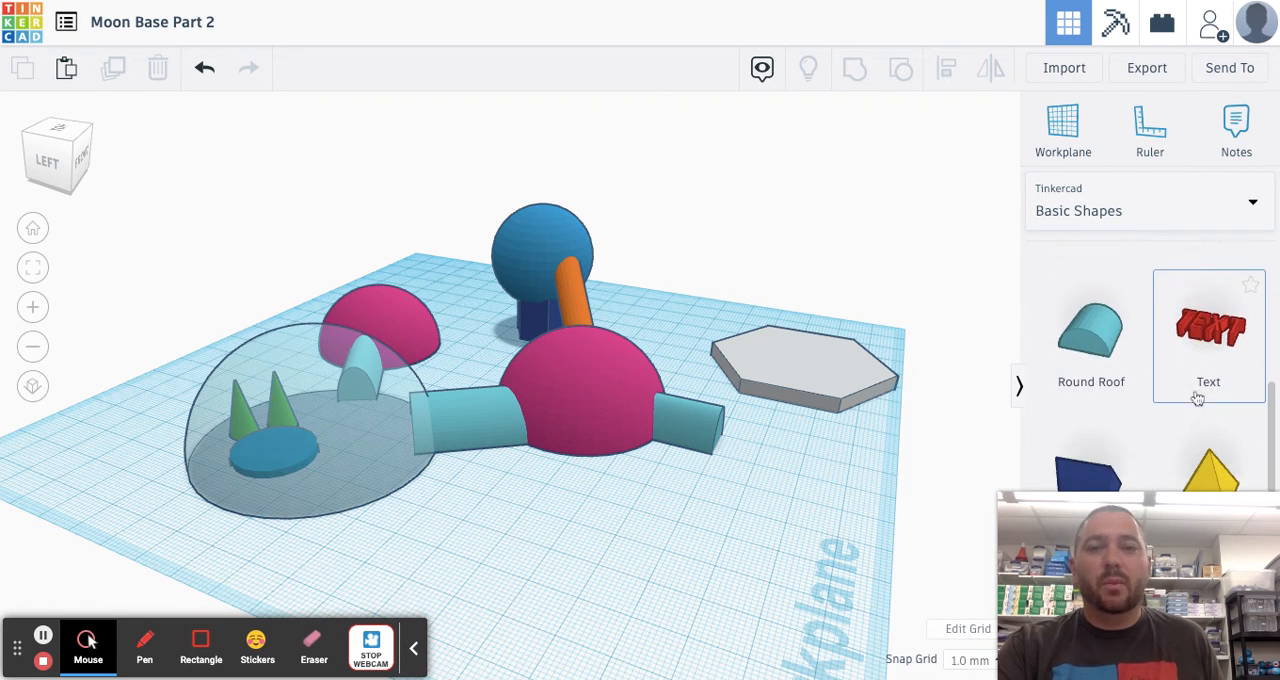
{"action": "scroll", "scroll_direction": "down", "scroll_amount": 3}
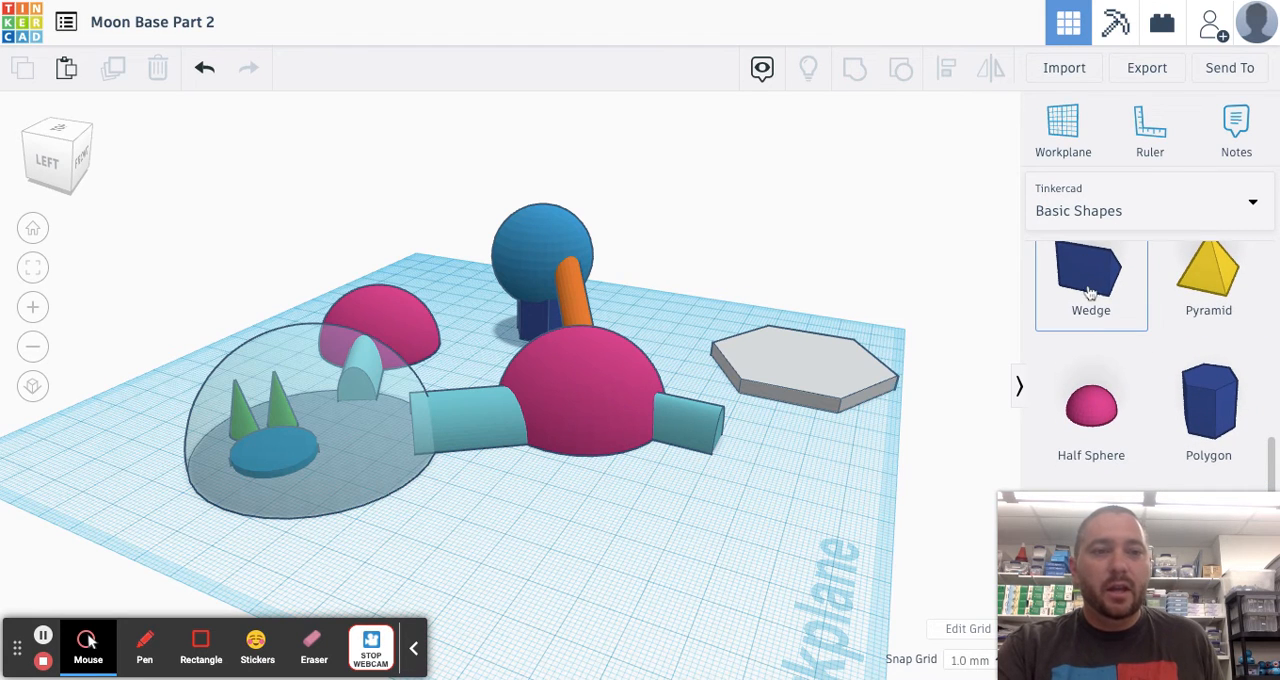
{"action": "mouse_move", "coordinate": [1182, 312]}
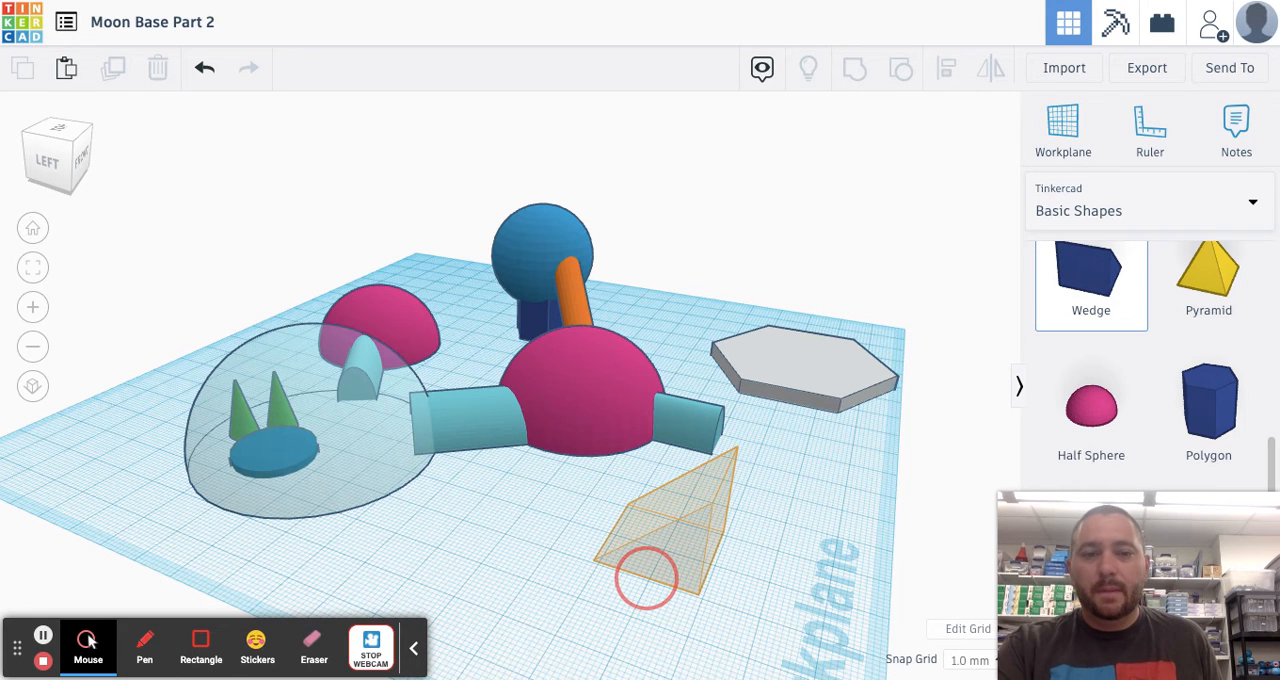
{"action": "left_click", "coordinate": [660, 520]}
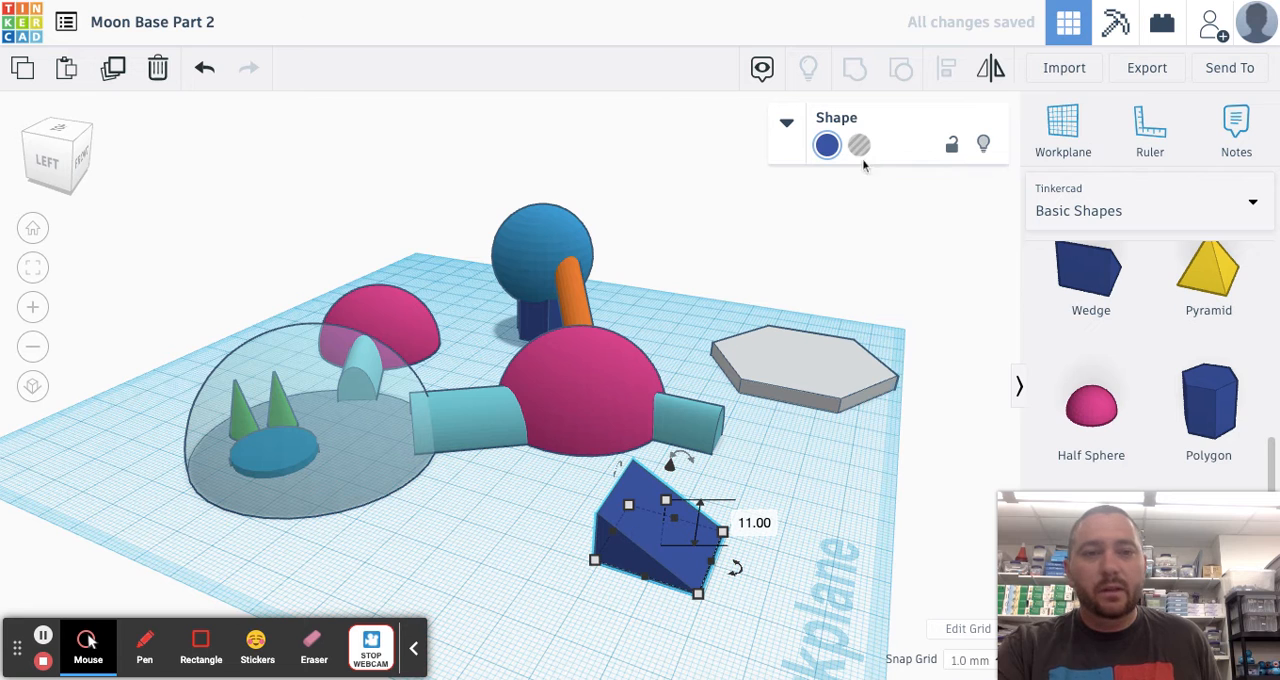
{"action": "mouse_move", "coordinate": [828, 144]}
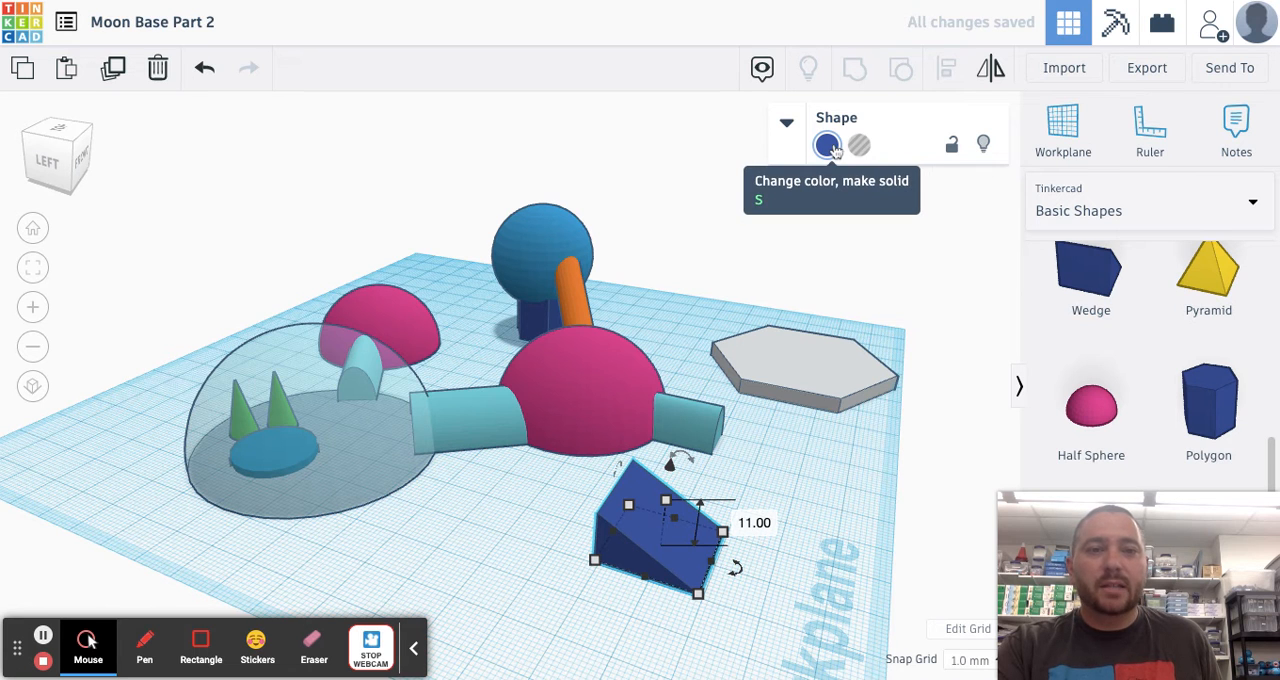
{"action": "left_click", "coordinate": [828, 144]}
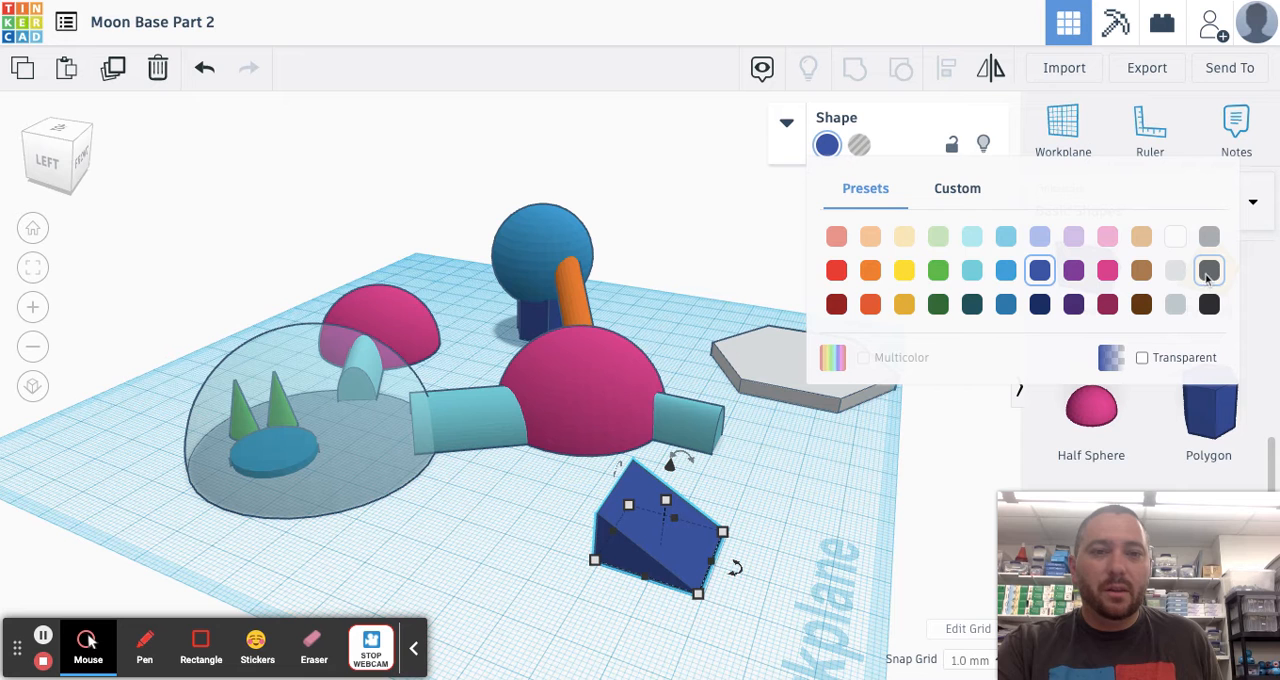
{"action": "mouse_move", "coordinate": [1208, 288]}
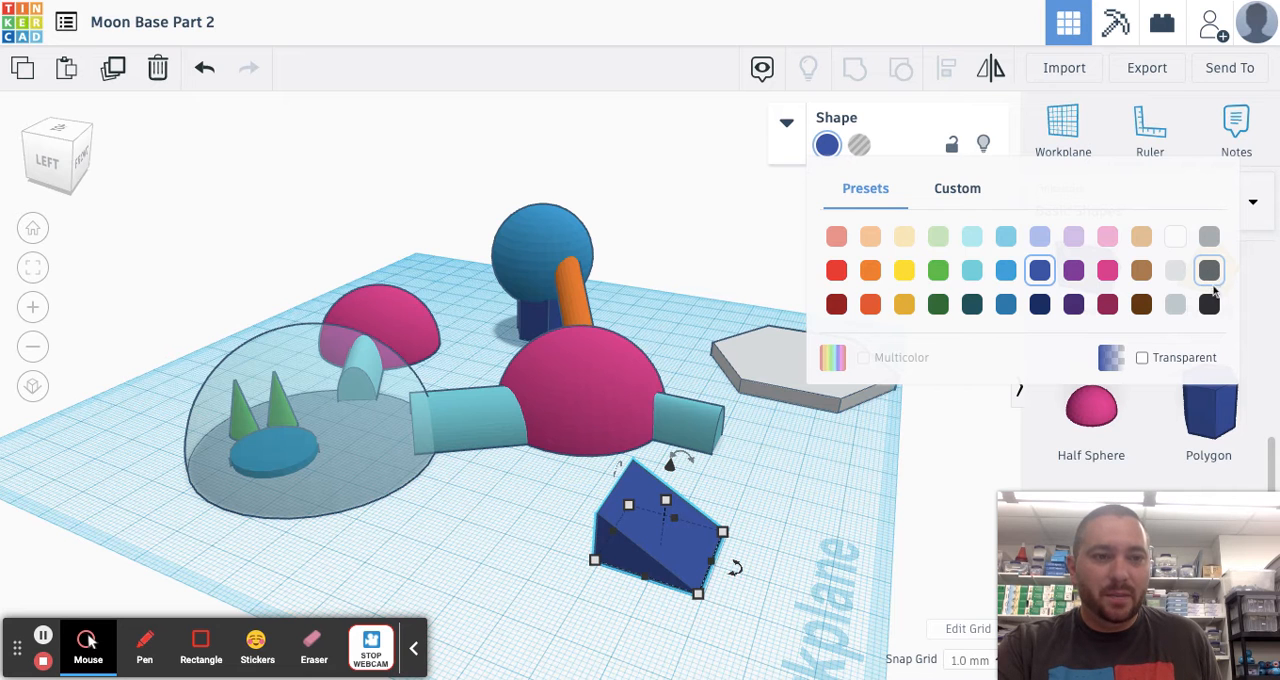
{"action": "left_click", "coordinate": [1208, 270]}
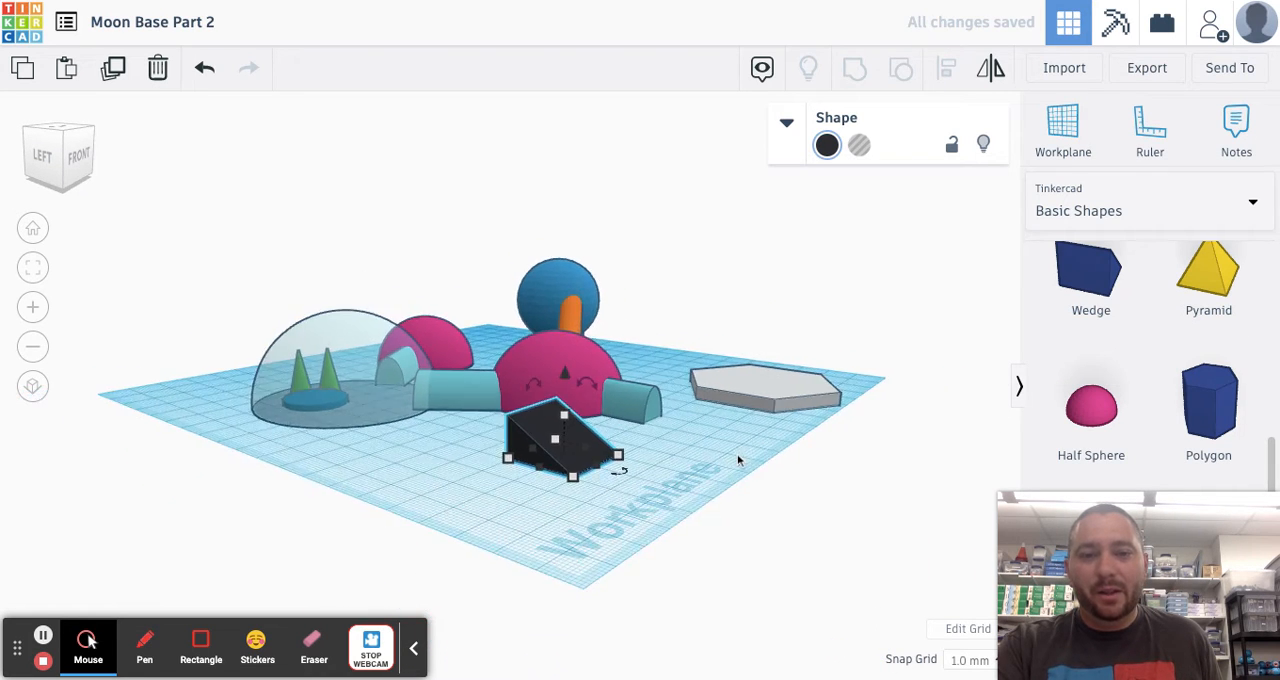
{"action": "left_click_drag", "start_coordinate": [600, 400], "coordinate": [620, 460]}
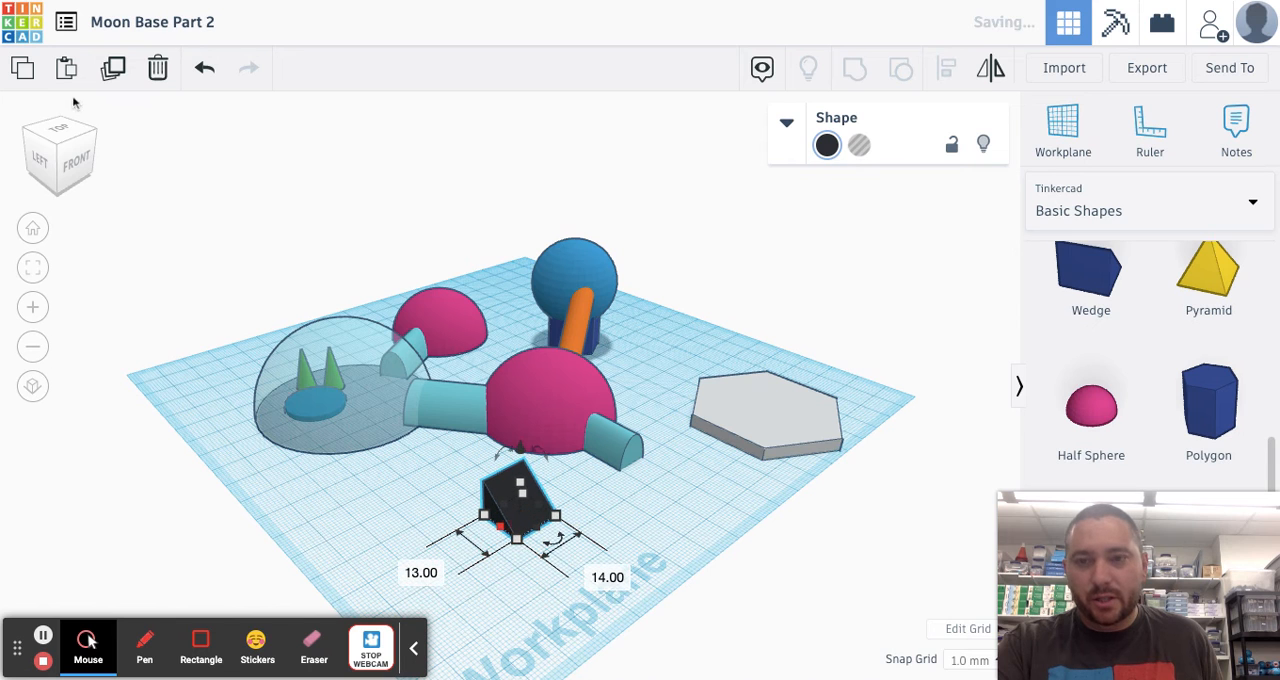
{"action": "mouse_move", "coordinate": [112, 68]}
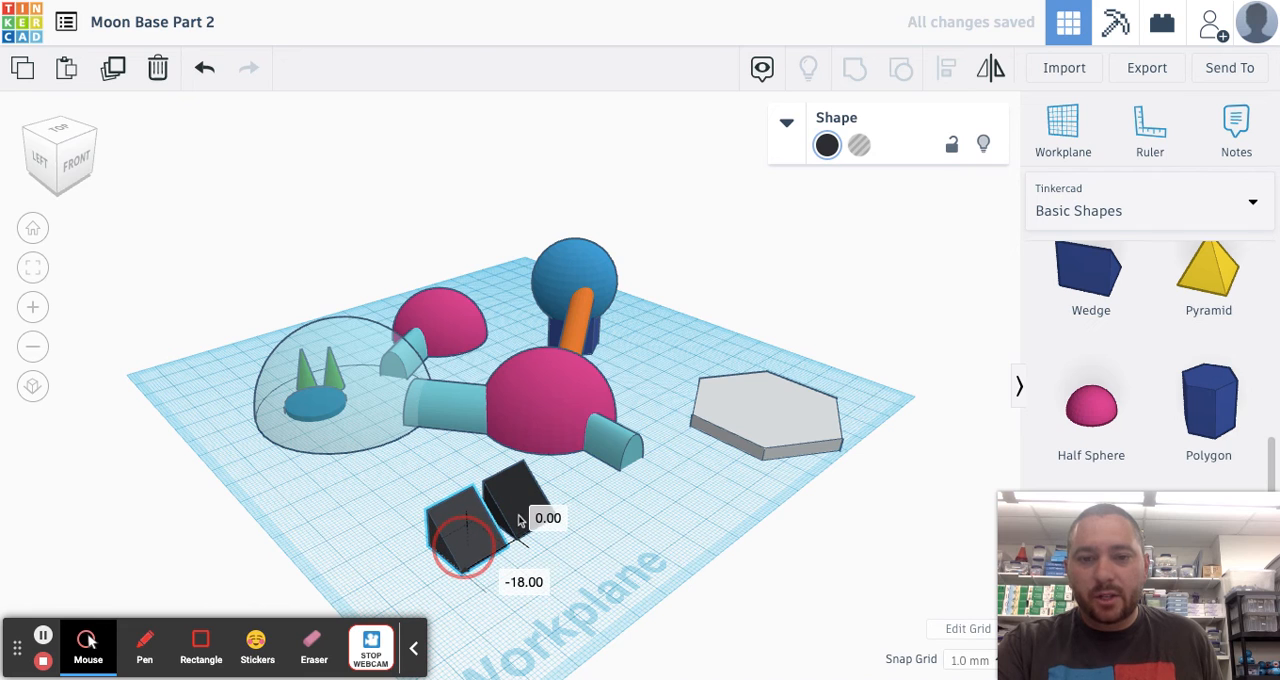
Step: Duplicate the black wedge again to complete a row of three solar panels
{"action": "left_click", "coordinate": [460, 536]}
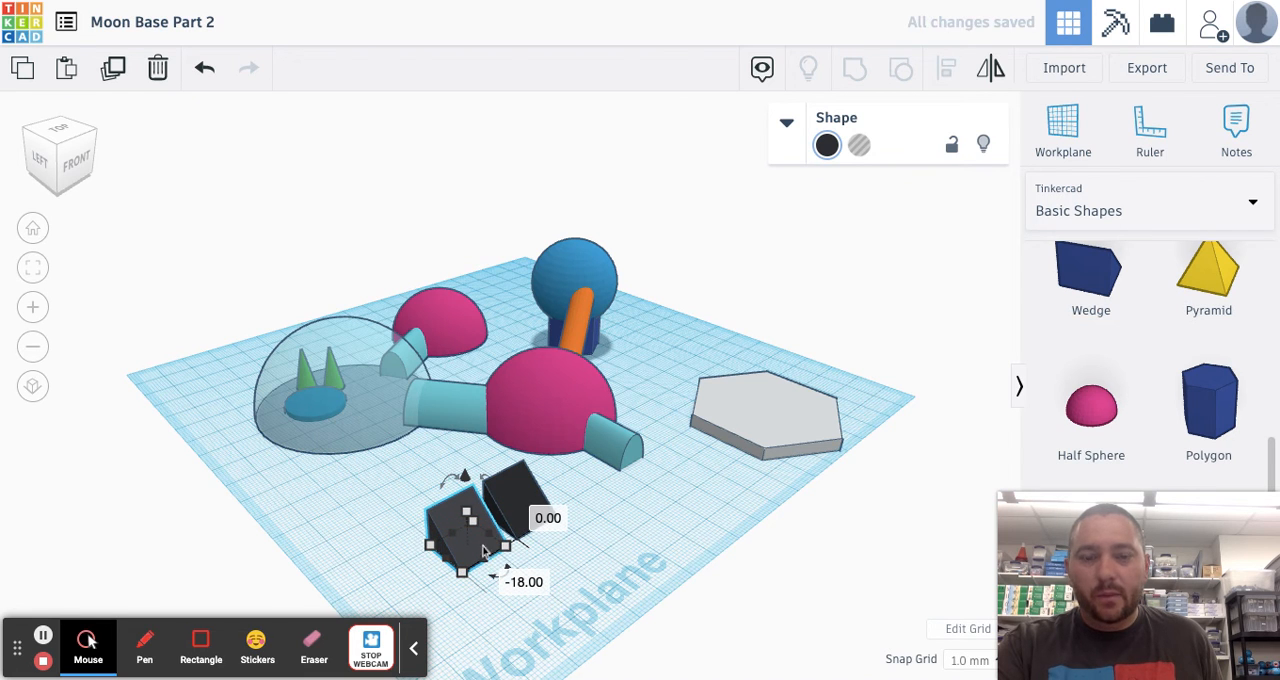
{"action": "mouse_move", "coordinate": [530, 498]}
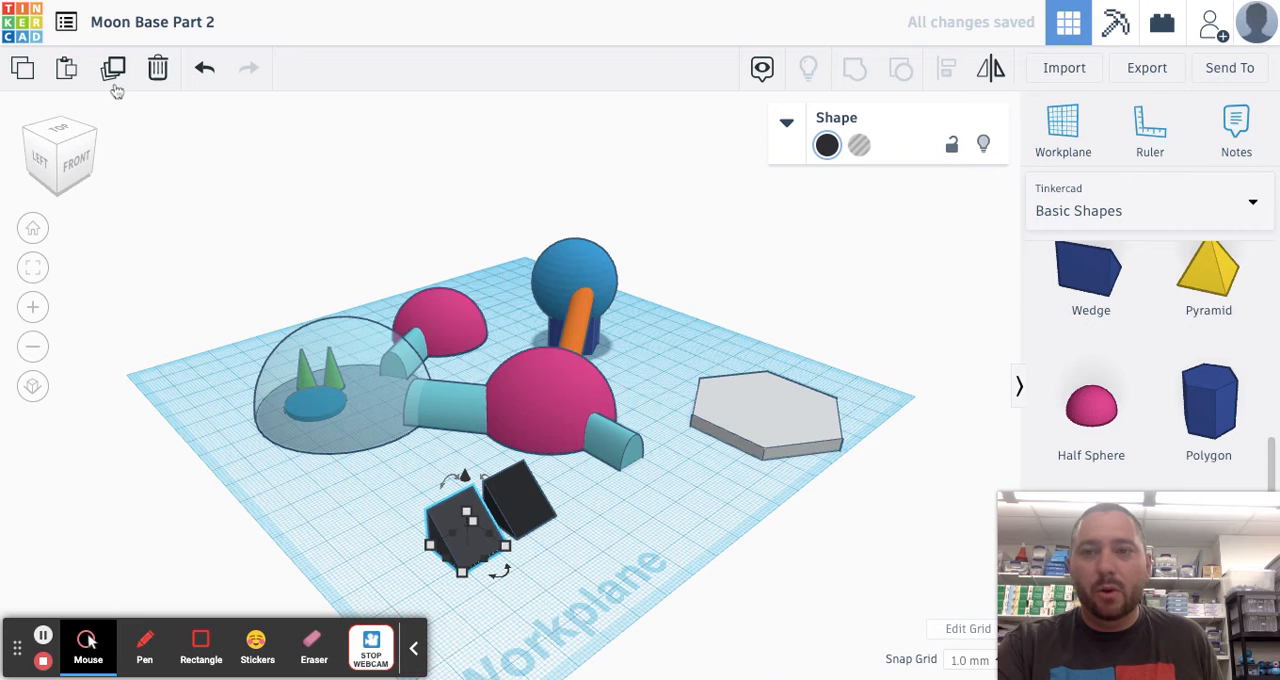
{"action": "left_click", "coordinate": [112, 68]}
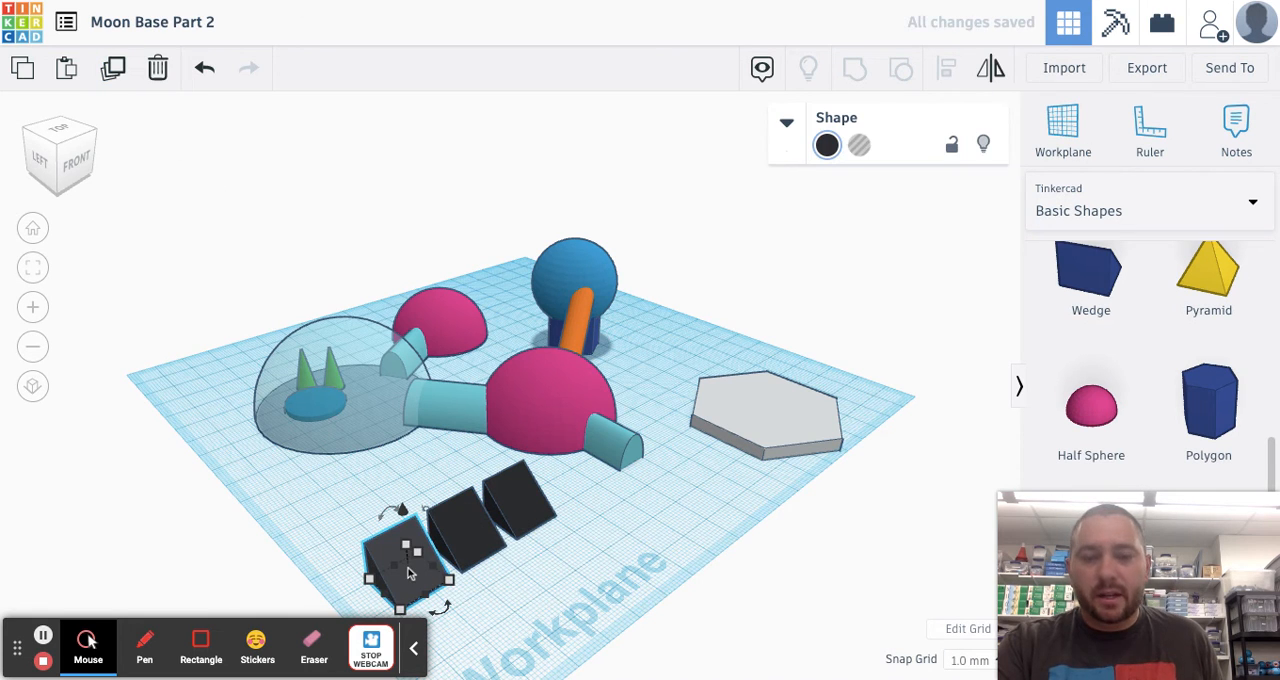
{"action": "mouse_move", "coordinate": [584, 536]}
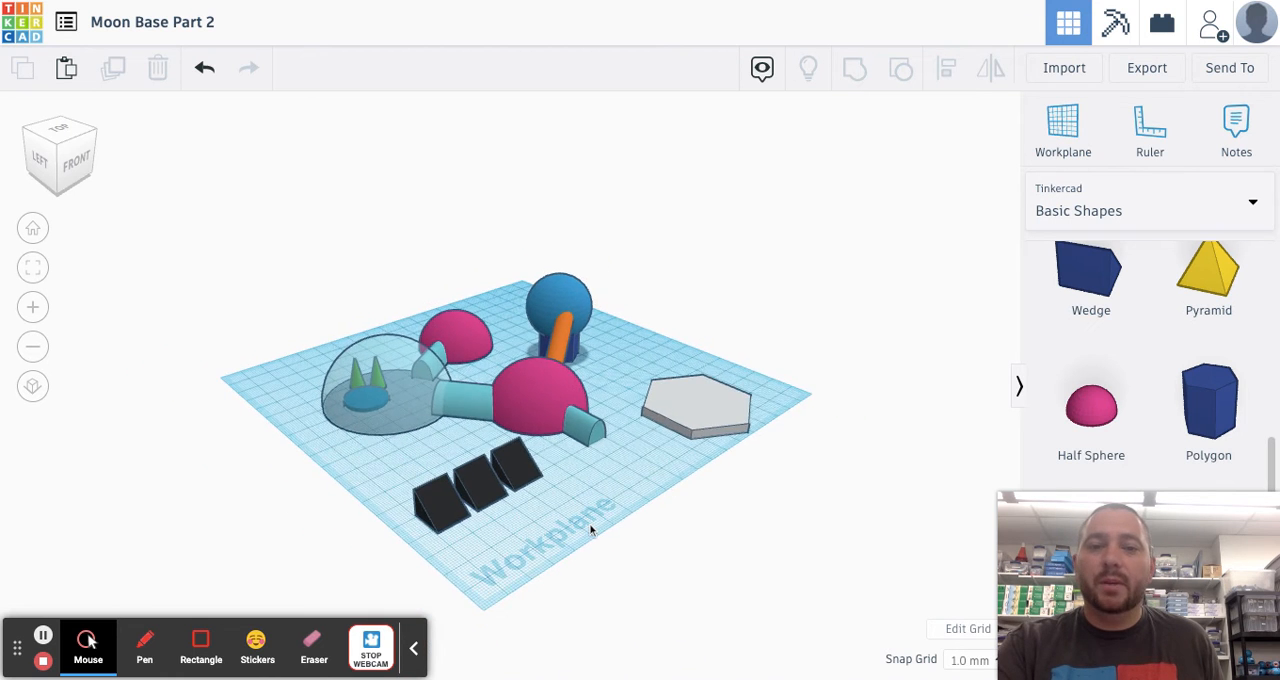
{"action": "left_click_drag", "start_coordinate": [590, 530], "coordinate": [516, 532]}
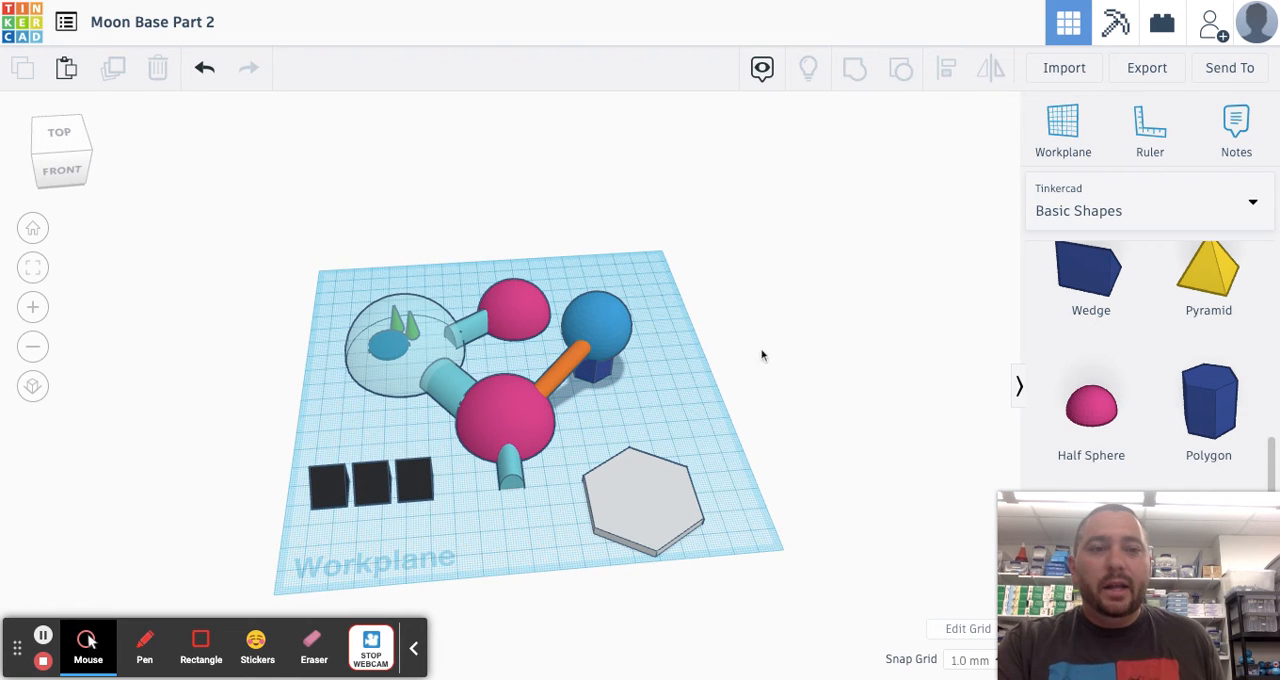
Step: Zoom in and scroll Basic Shapes back up to the Cylinder for the upper pod
{"action": "scroll", "scroll_direction": "down", "scroll_amount": 3}
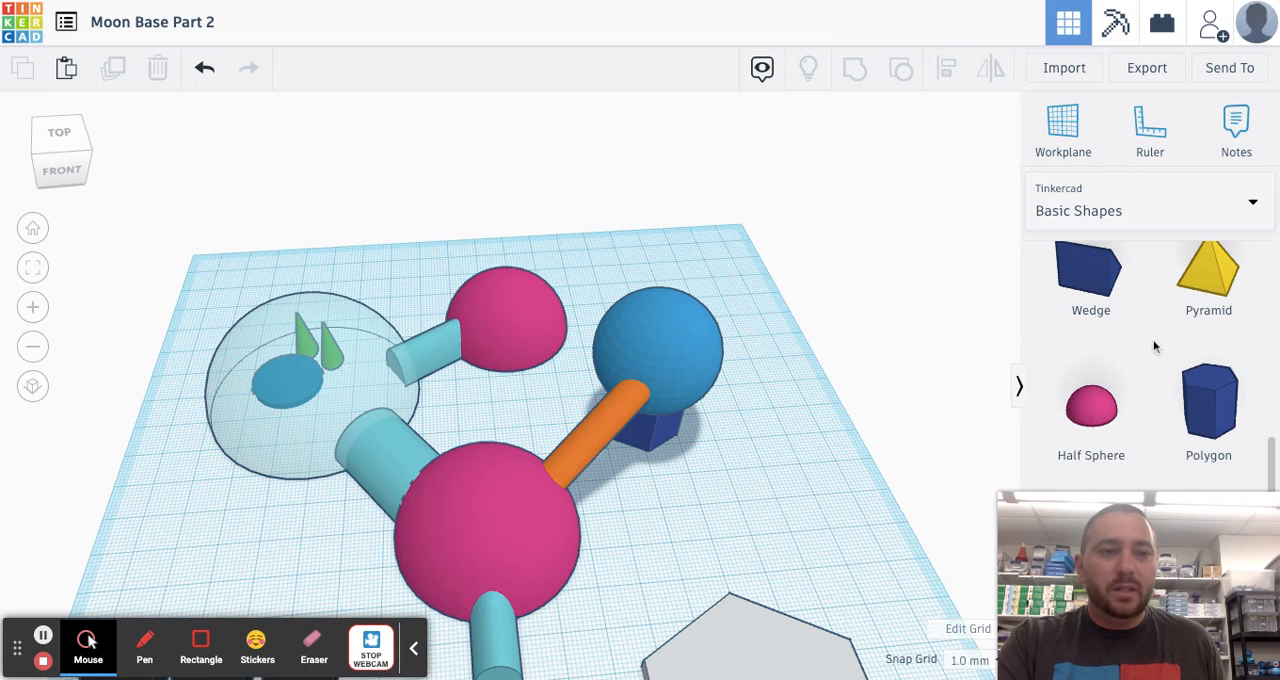
{"action": "scroll", "scroll_direction": "down", "scroll_amount": 3}
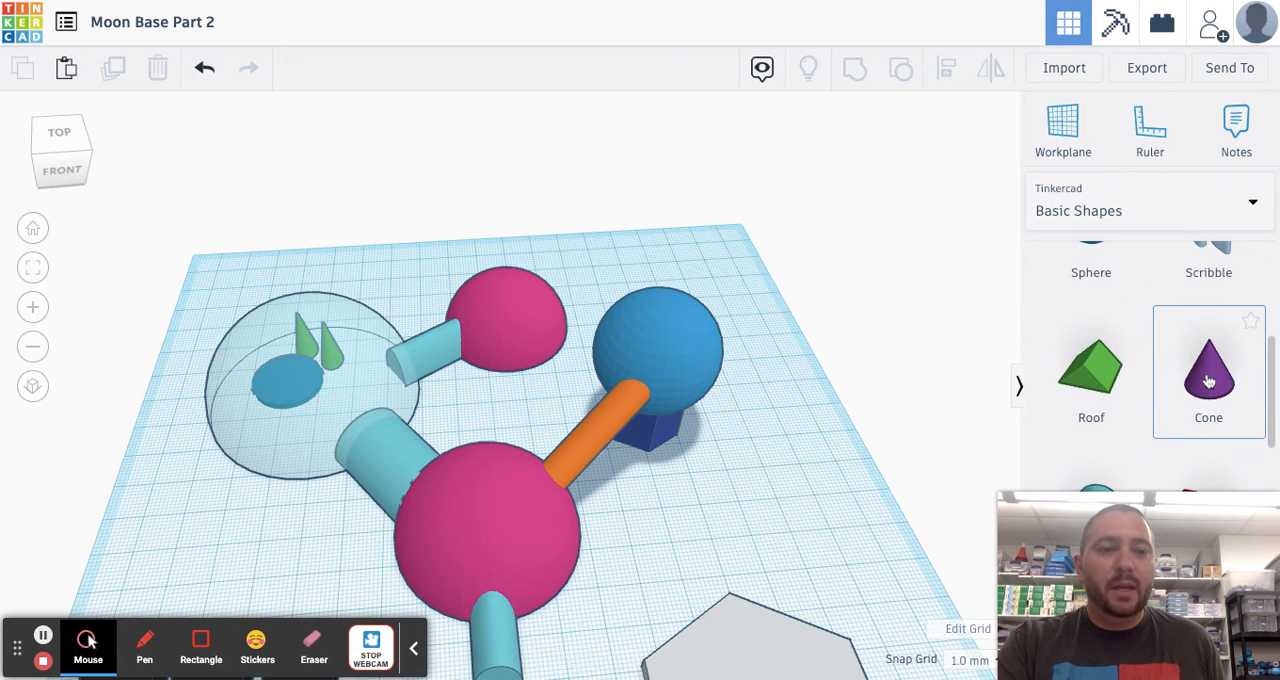
{"action": "scroll", "scroll_direction": "up", "scroll_amount": 3}
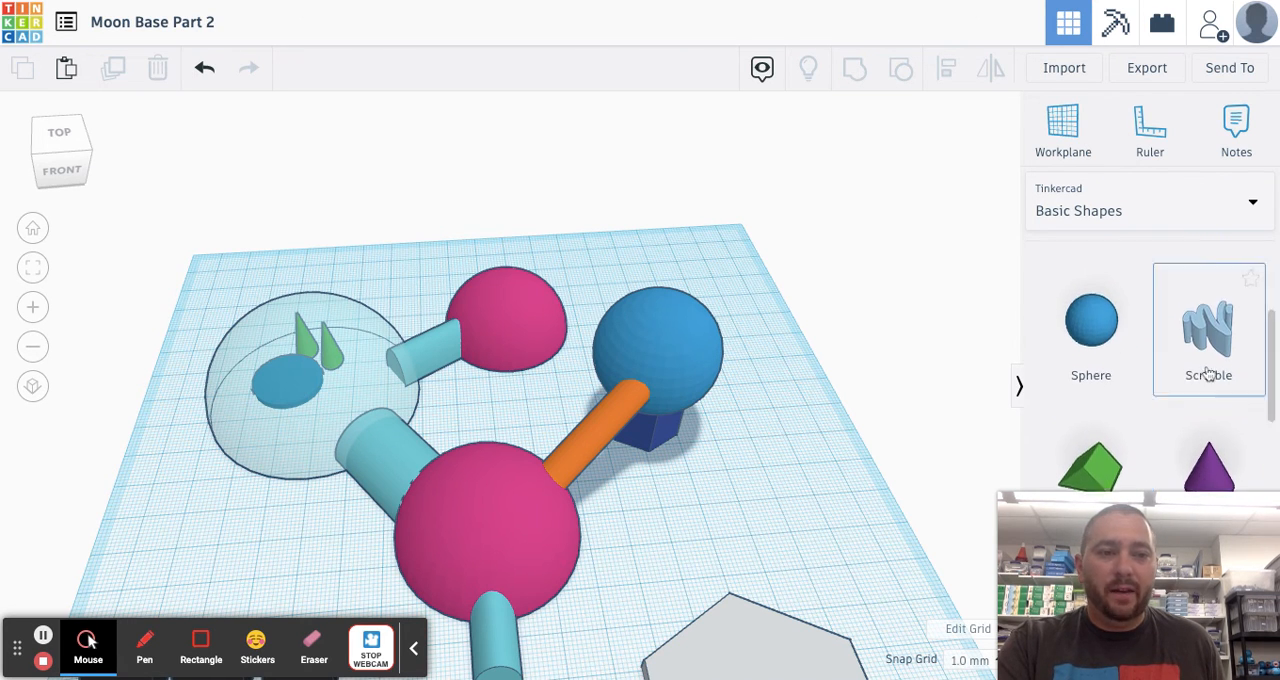
{"action": "scroll", "scroll_direction": "up", "scroll_amount": 3}
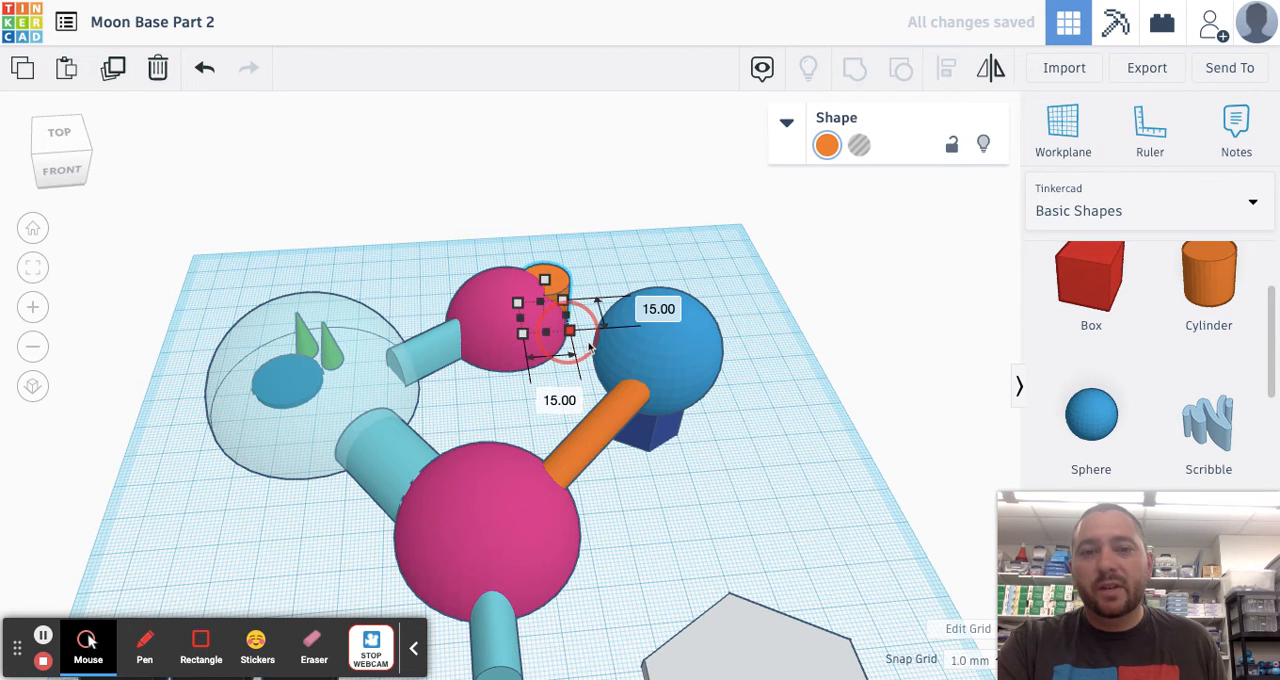
Step: From top view, position the cylinder at the pod's edge and color it gray as a telescope
{"action": "left_click_drag", "start_coordinate": [548, 278], "coordinate": [548, 252]}
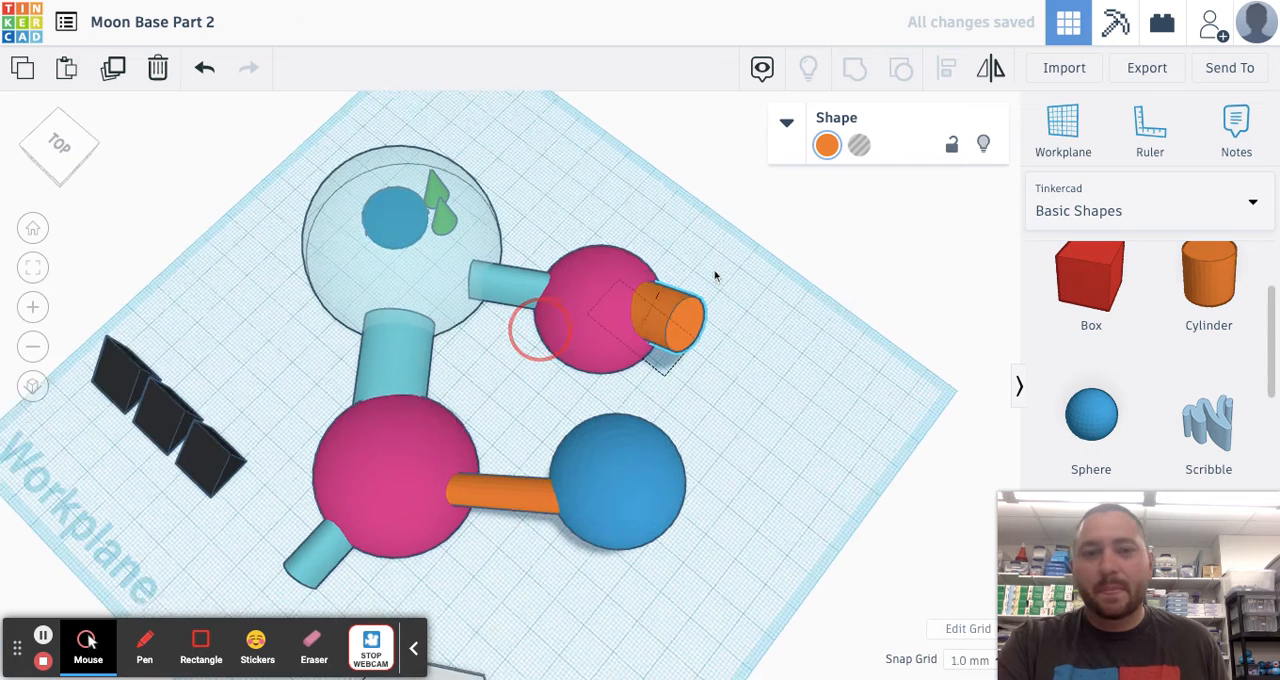
{"action": "left_click", "coordinate": [828, 144]}
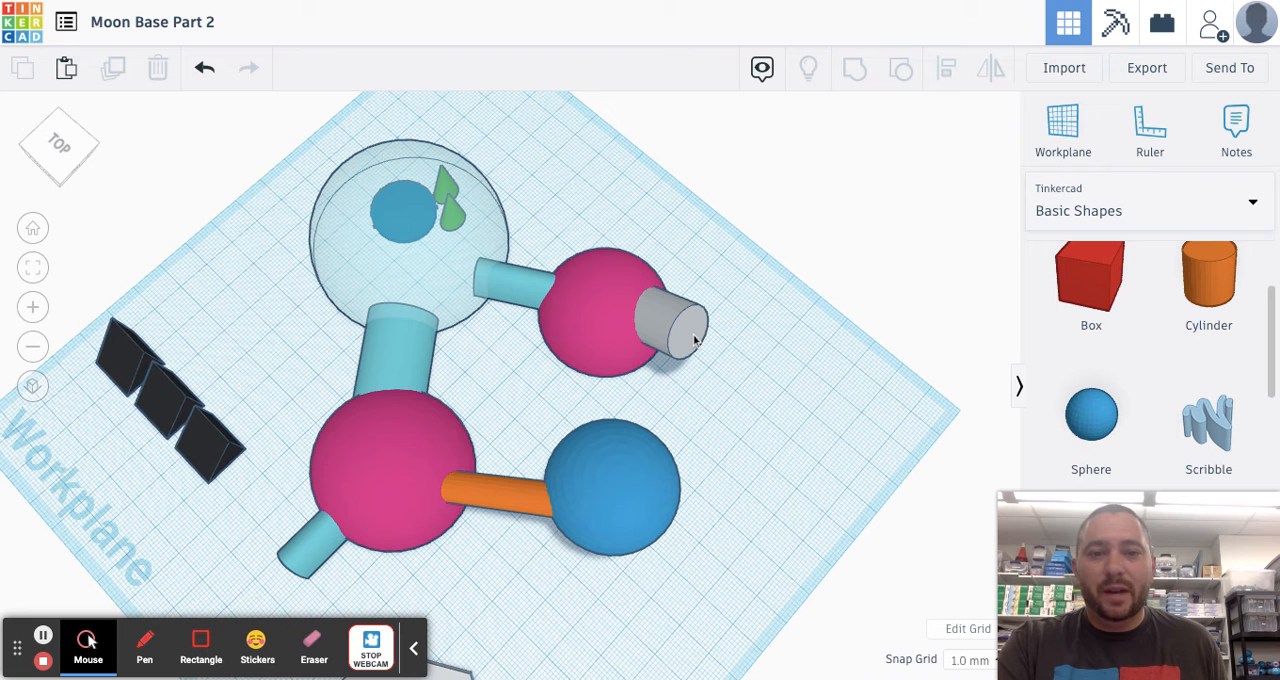
{"action": "left_click", "coordinate": [660, 330]}
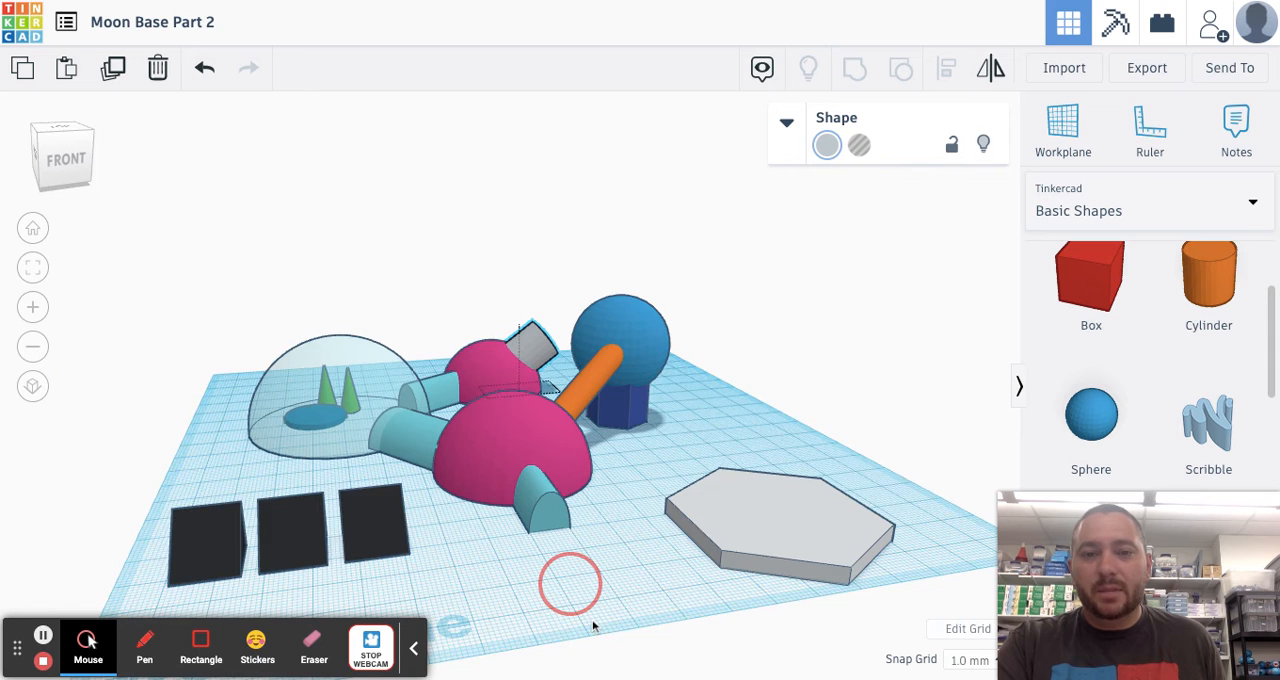
{"action": "left_click", "coordinate": [536, 344]}
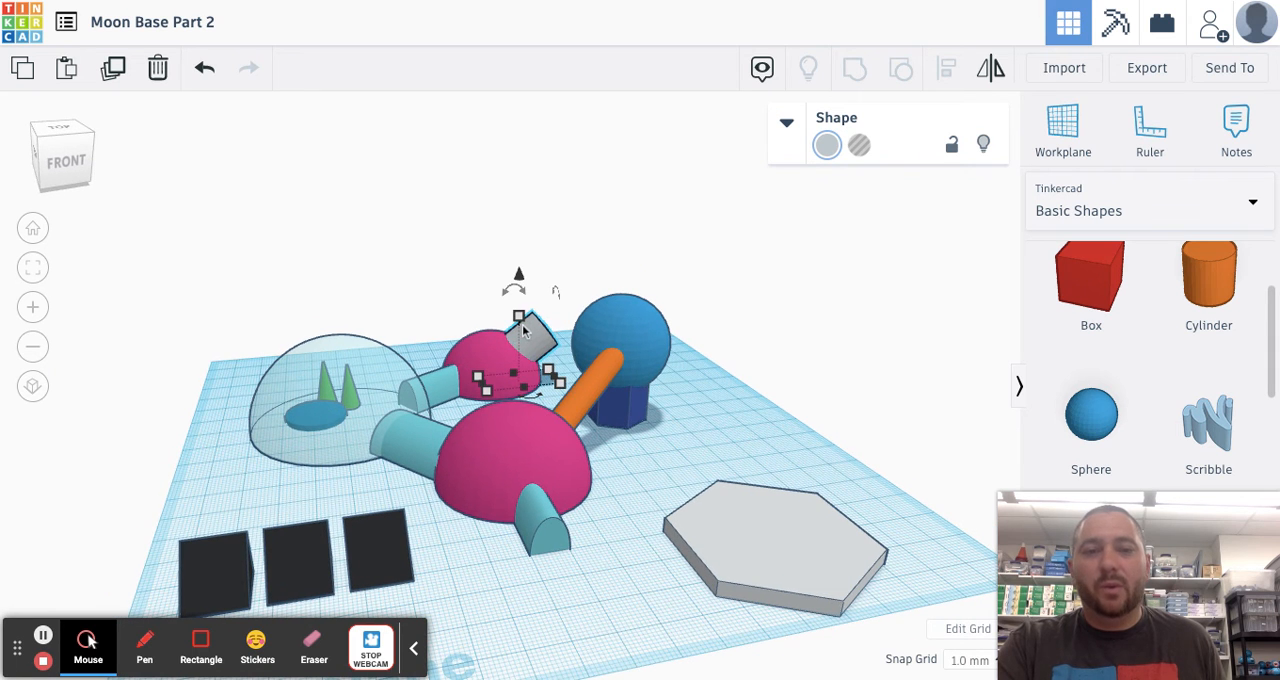
{"action": "mouse_move", "coordinate": [524, 350]}
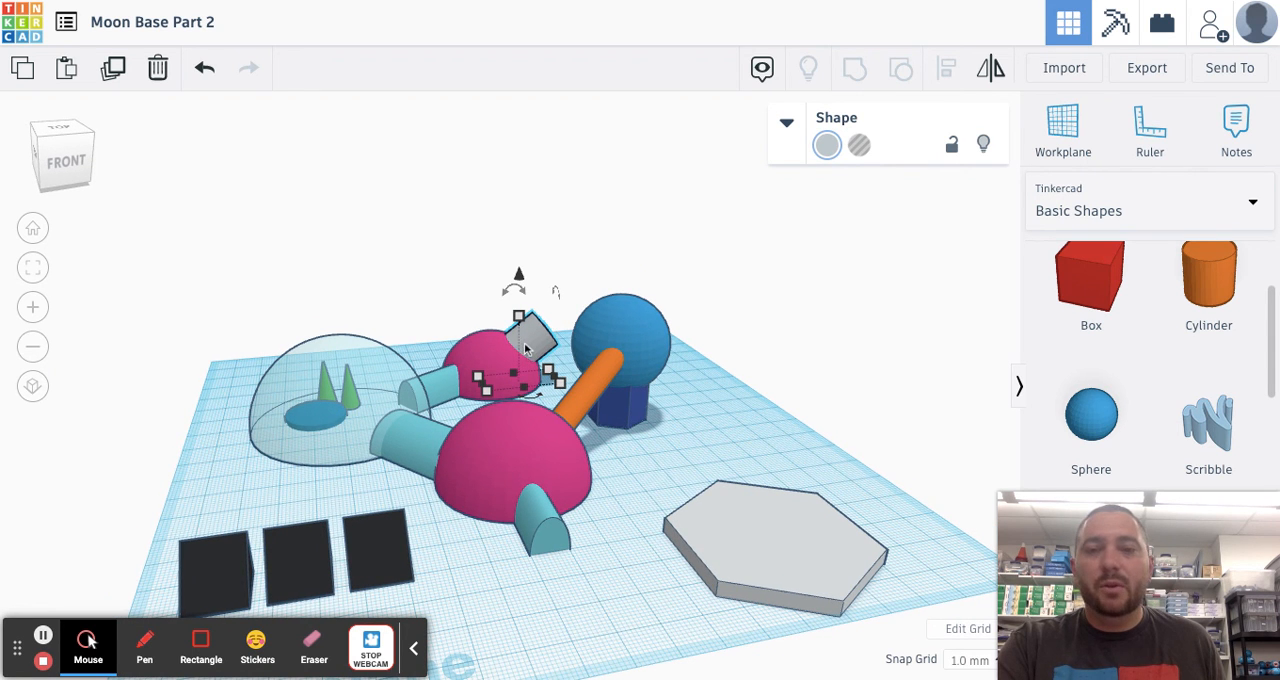
{"action": "mouse_move", "coordinate": [230, 472]}
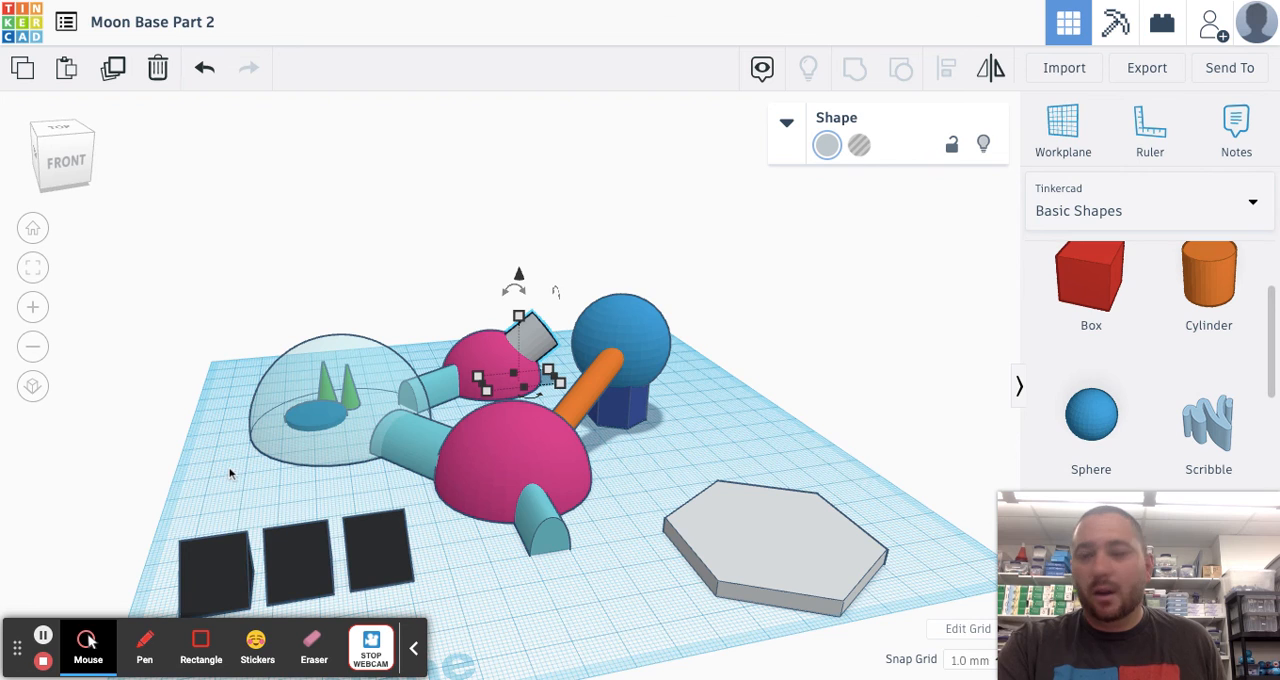
{"action": "mouse_move", "coordinate": [330, 564]}
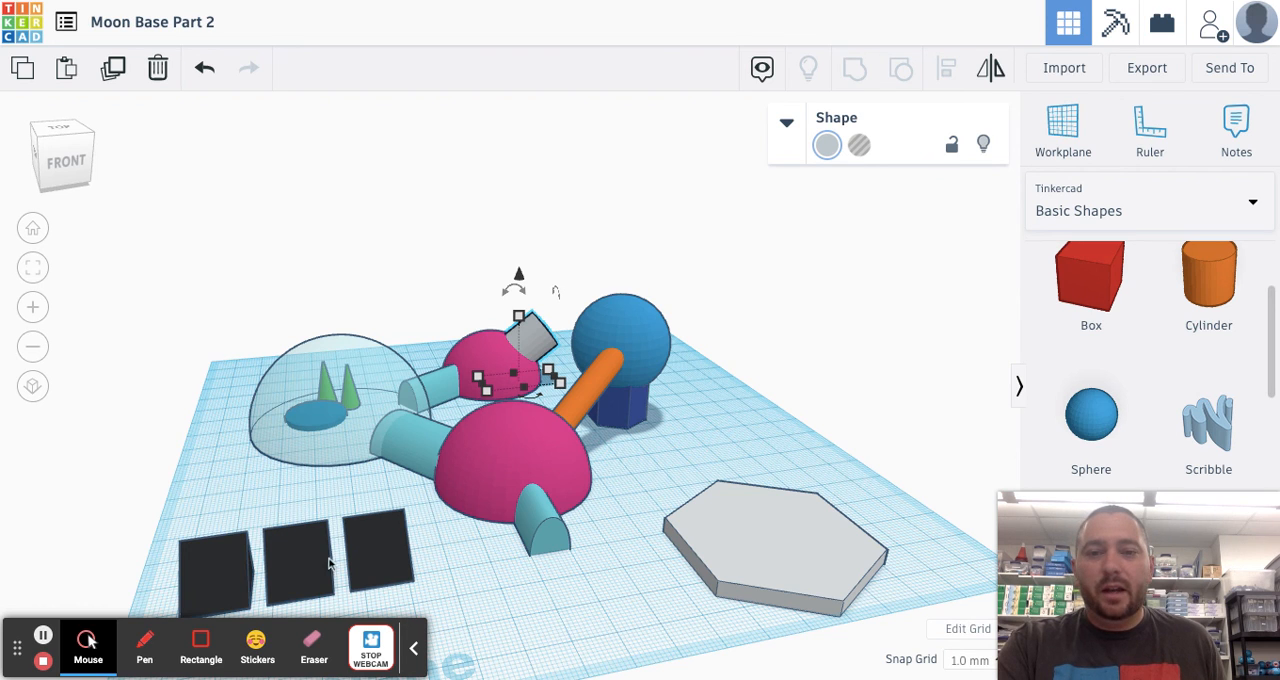